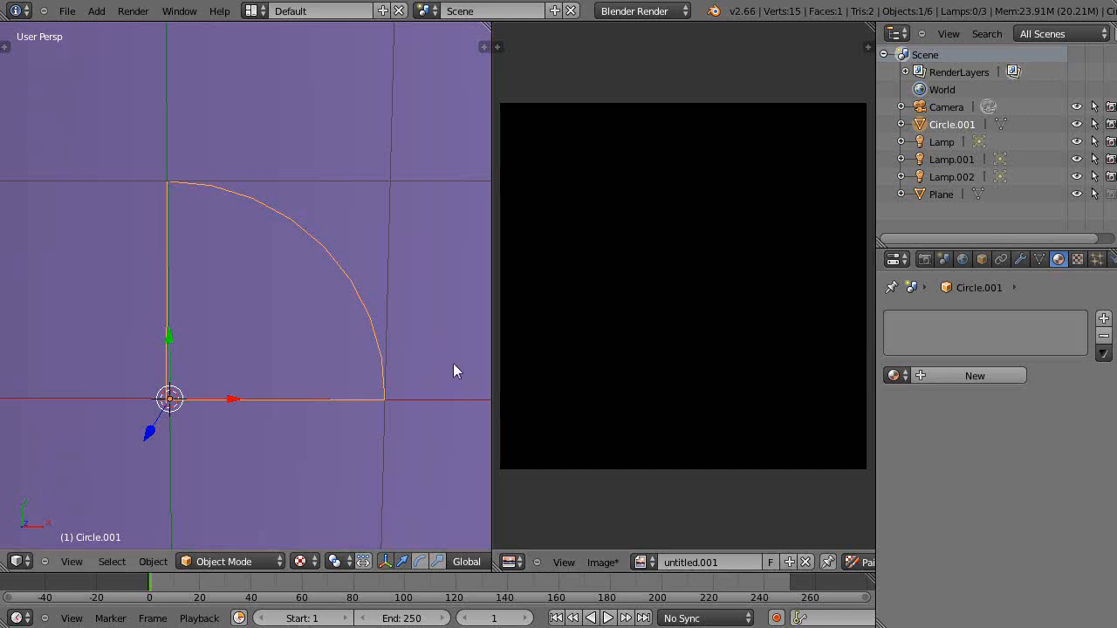
{"action": "mouse_move", "coordinate": [439, 342]}
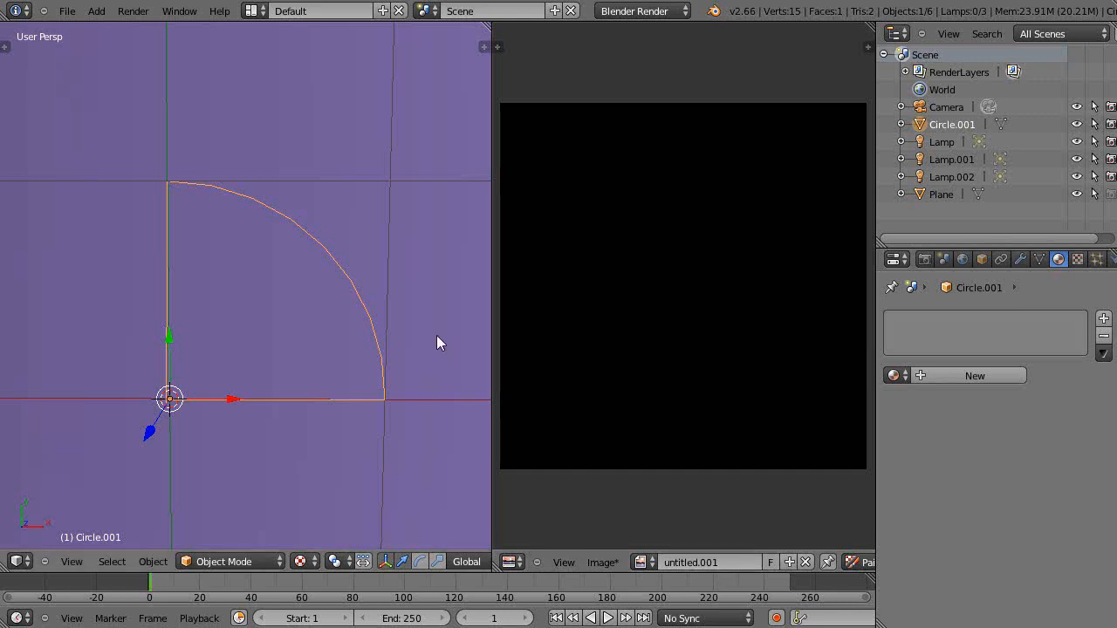
{"action": "mouse_move", "coordinate": [441, 346]}
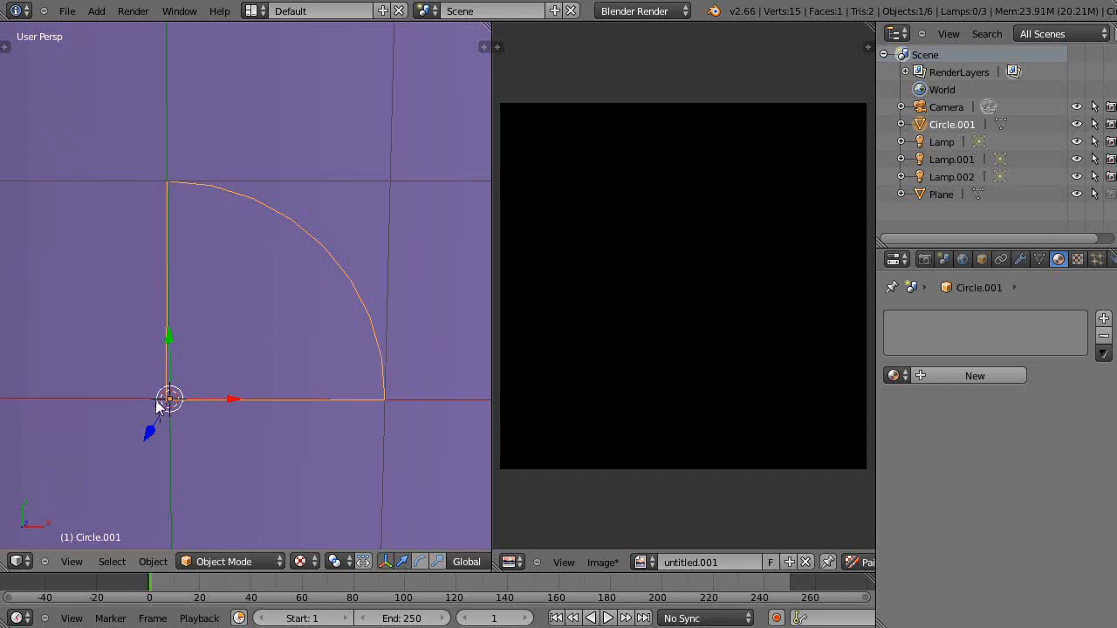
{"action": "mouse_move", "coordinate": [239, 325]}
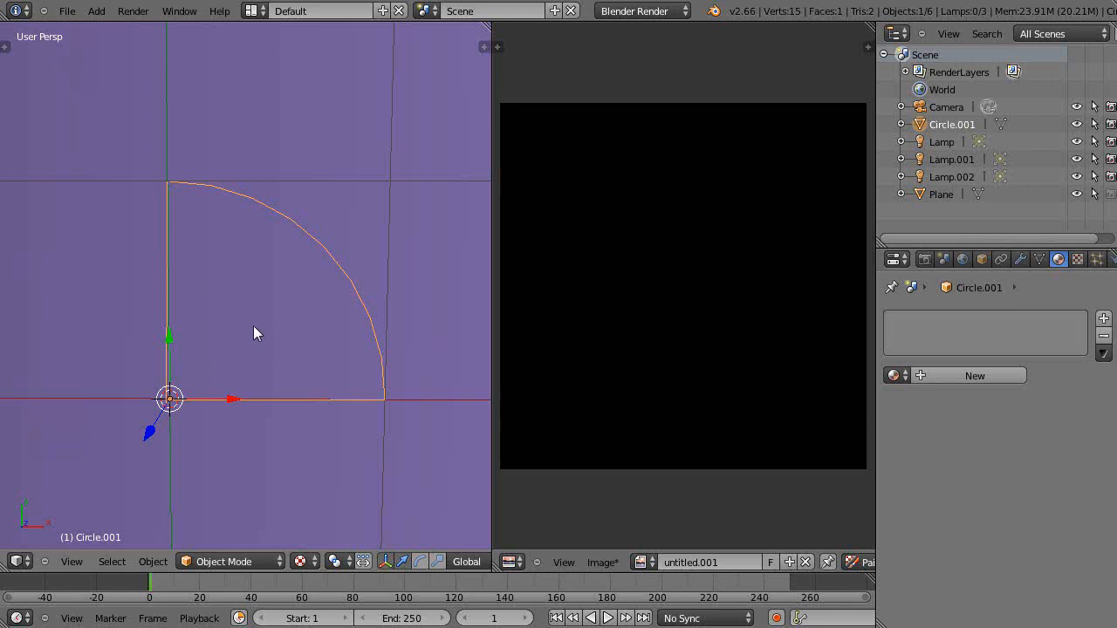
{"action": "mouse_move", "coordinate": [245, 513]}
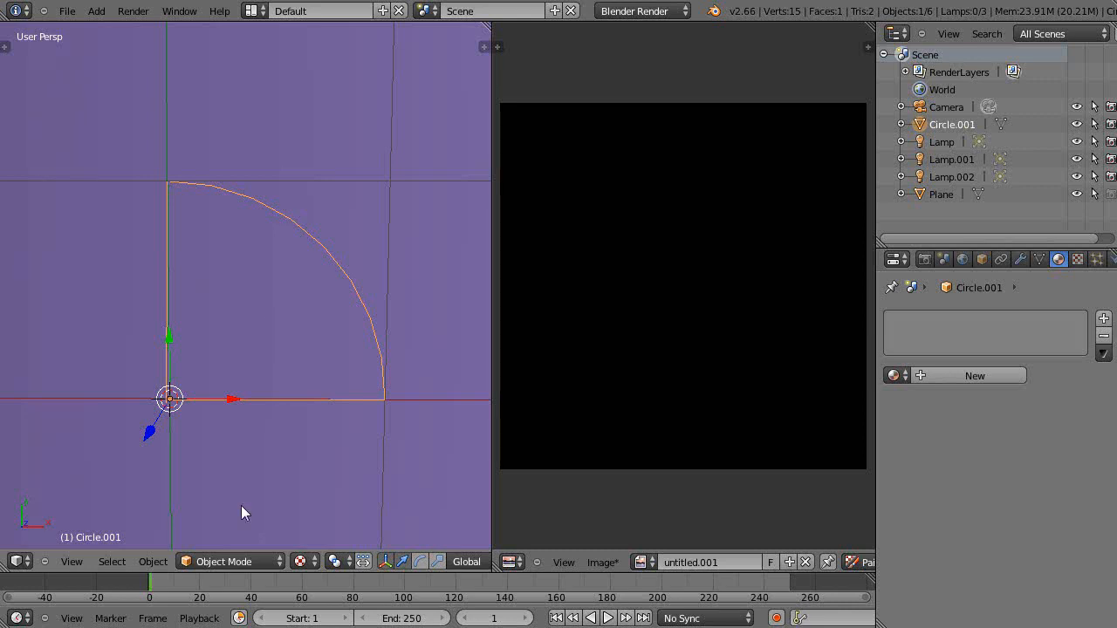
{"action": "mouse_move", "coordinate": [244, 530]}
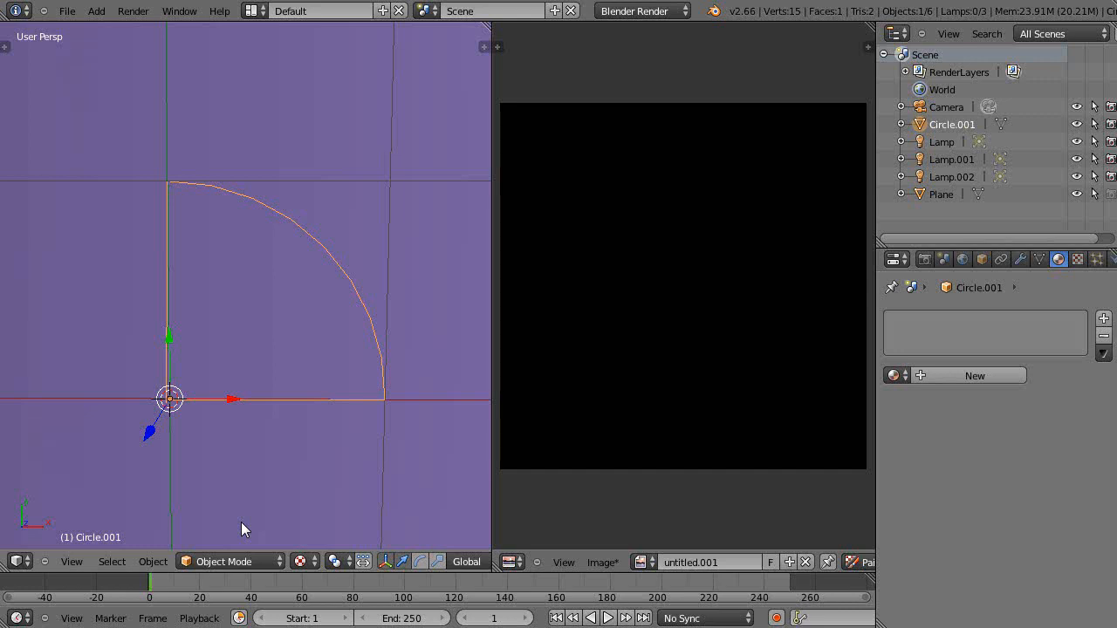
{"action": "mouse_move", "coordinate": [313, 426]}
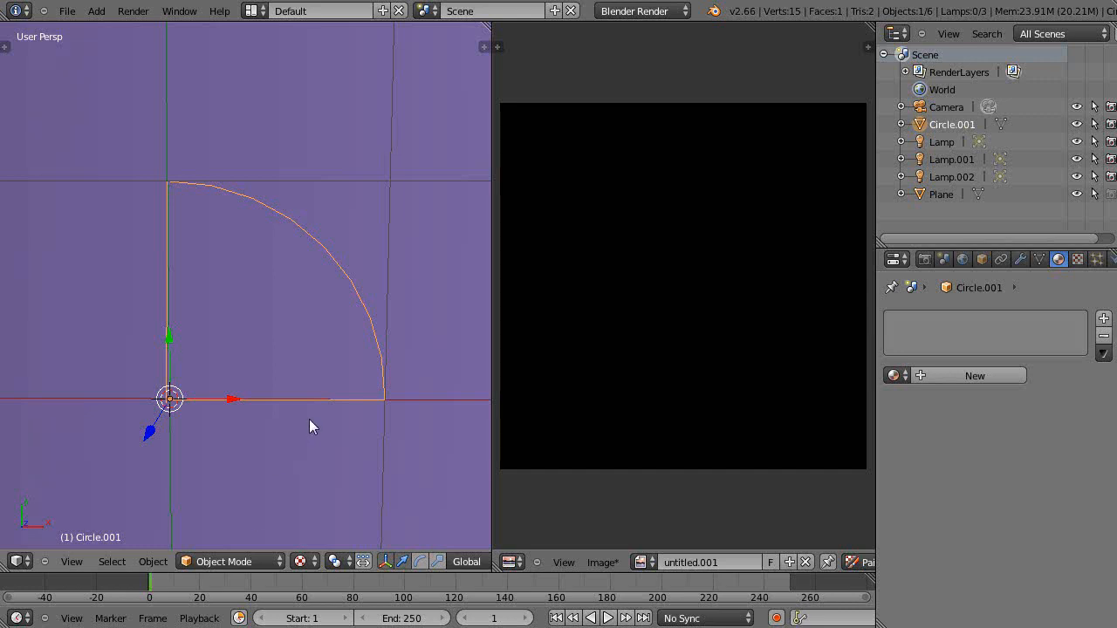
{"action": "mouse_move", "coordinate": [388, 418]}
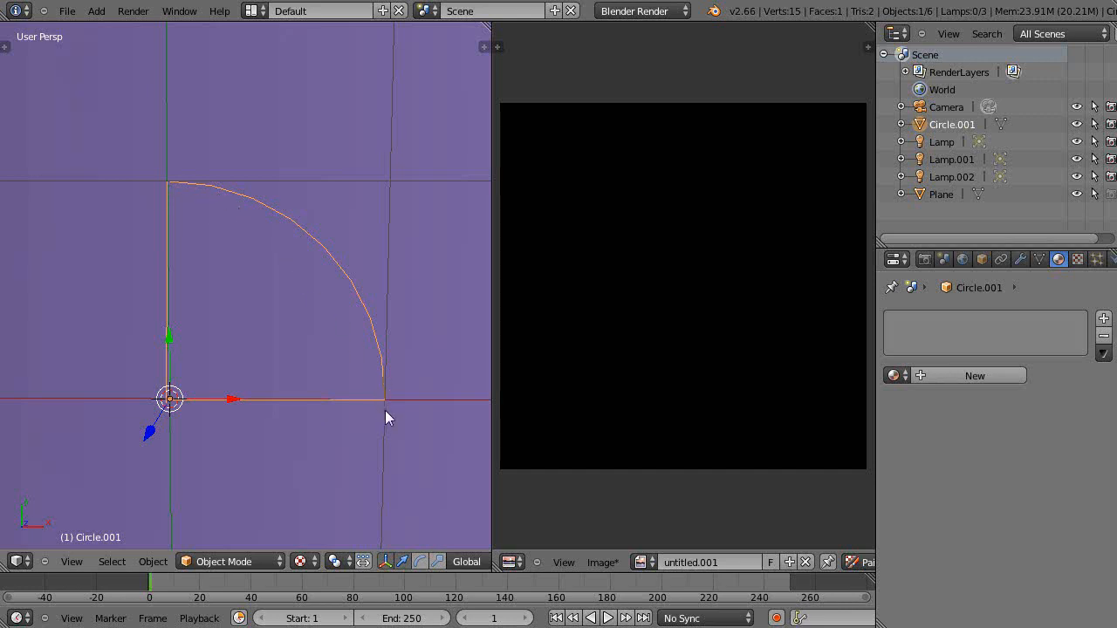
{"action": "mouse_move", "coordinate": [269, 401]}
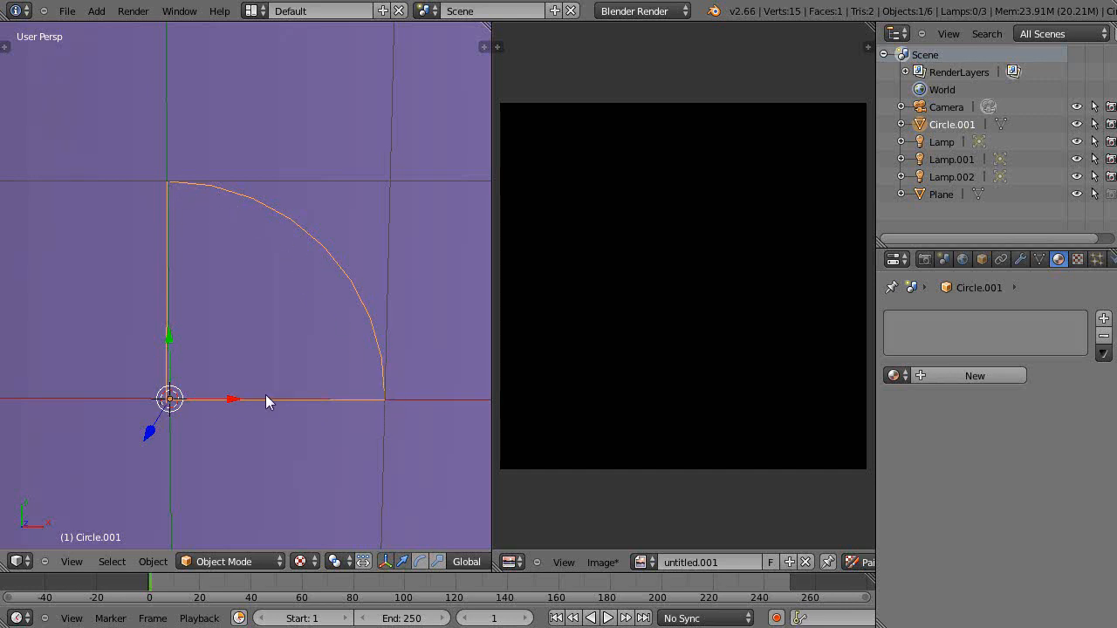
{"action": "mouse_move", "coordinate": [160, 273]}
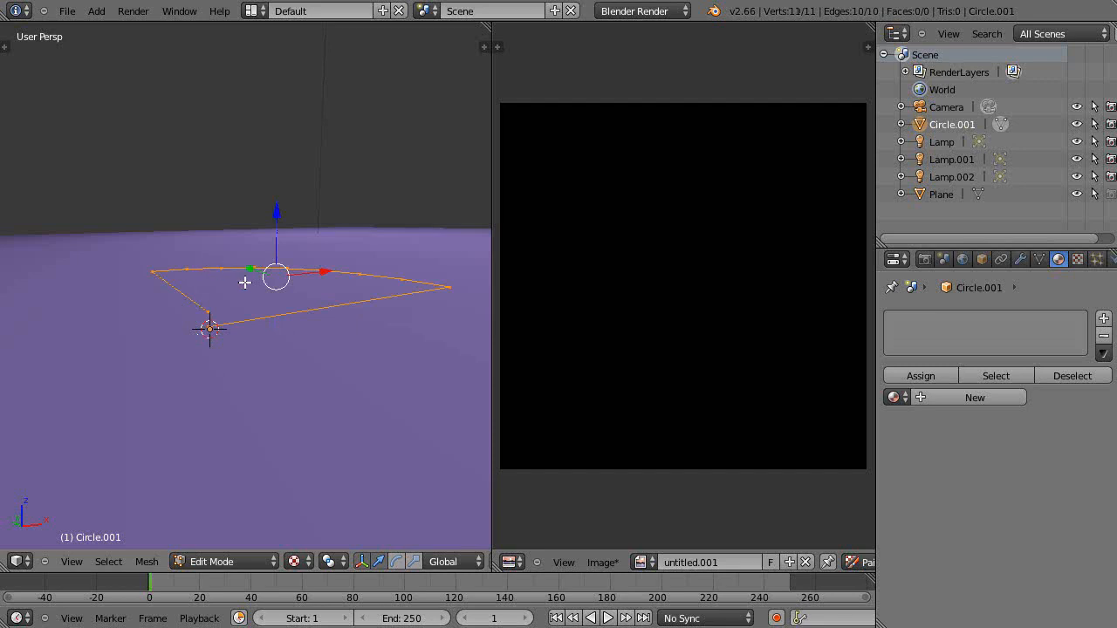
{"action": "mouse_move", "coordinate": [267, 243]}
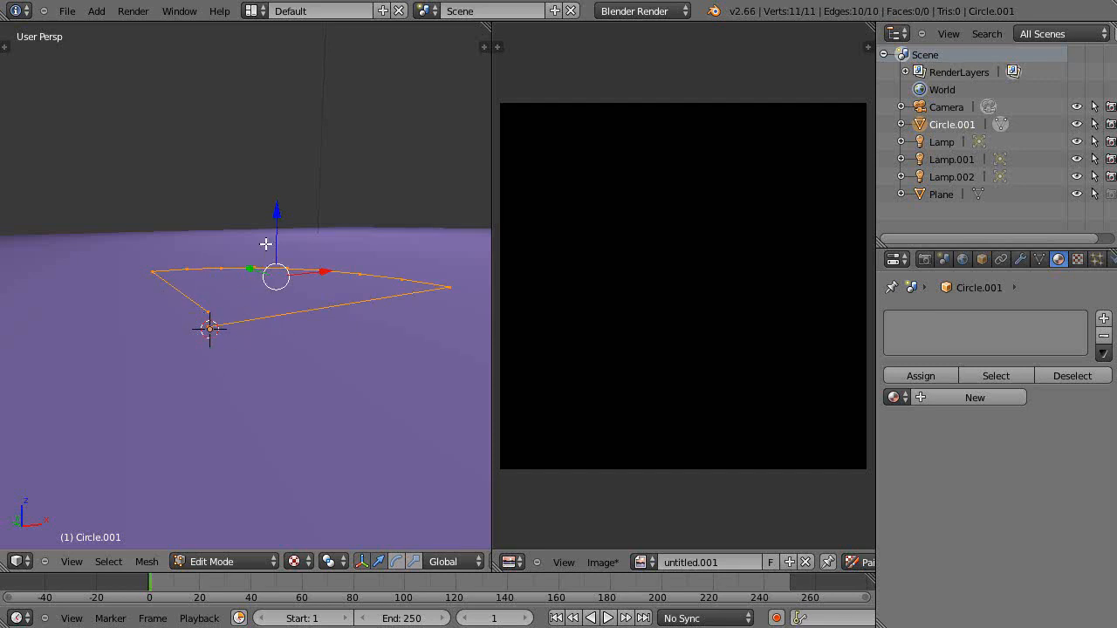
{"action": "mouse_move", "coordinate": [305, 222]}
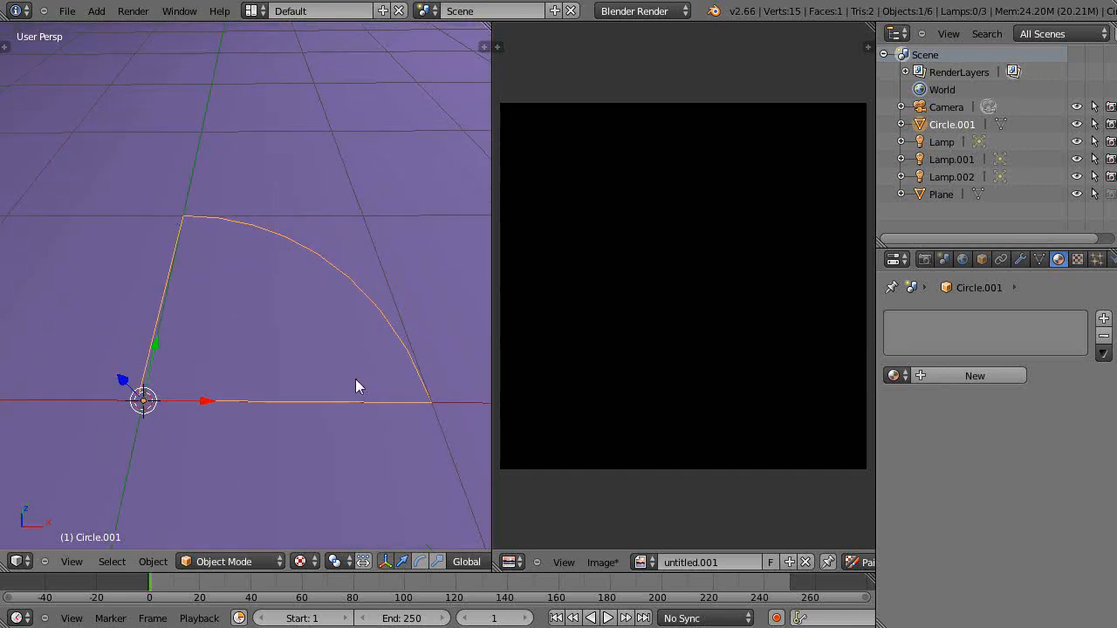
{"action": "mouse_move", "coordinate": [301, 236]}
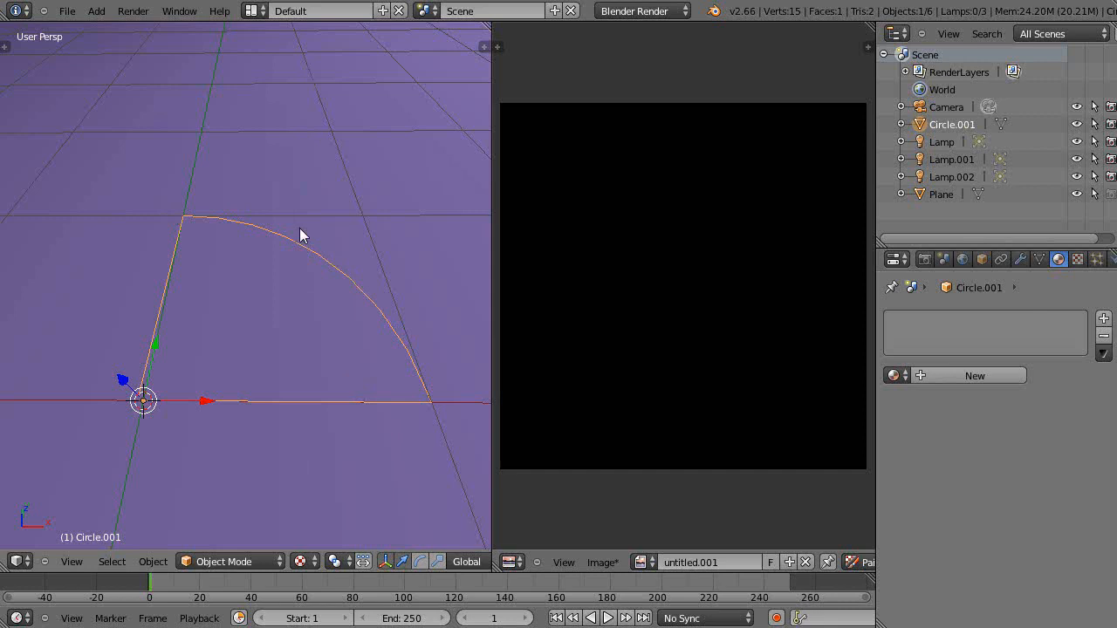
{"action": "mouse_move", "coordinate": [298, 263]}
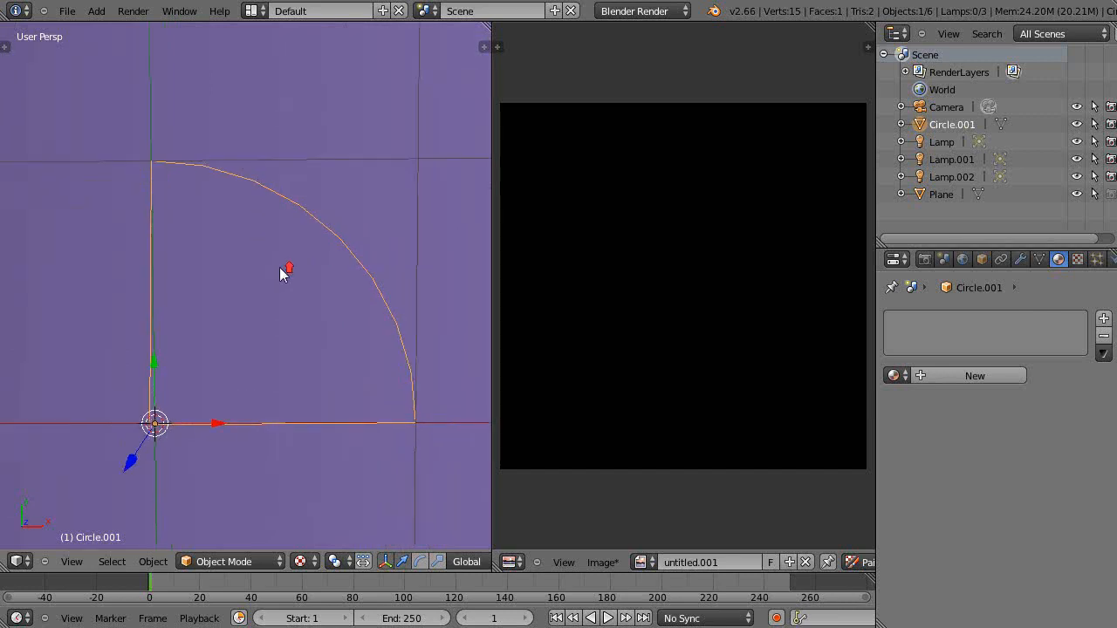
{"action": "mouse_move", "coordinate": [598, 183]}
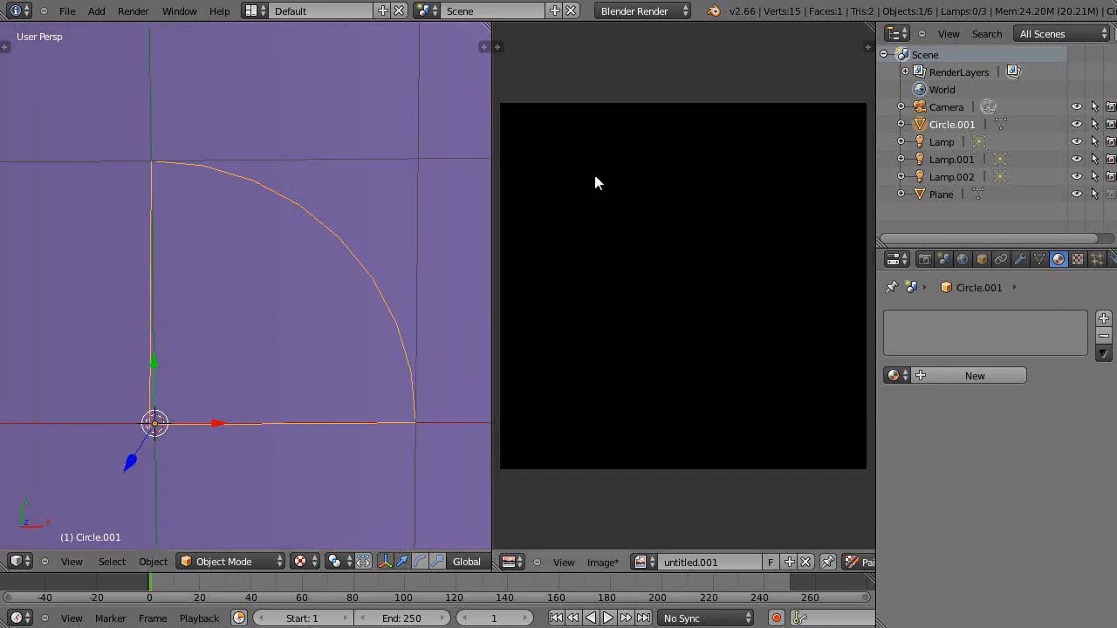
{"action": "mouse_move", "coordinate": [691, 265]}
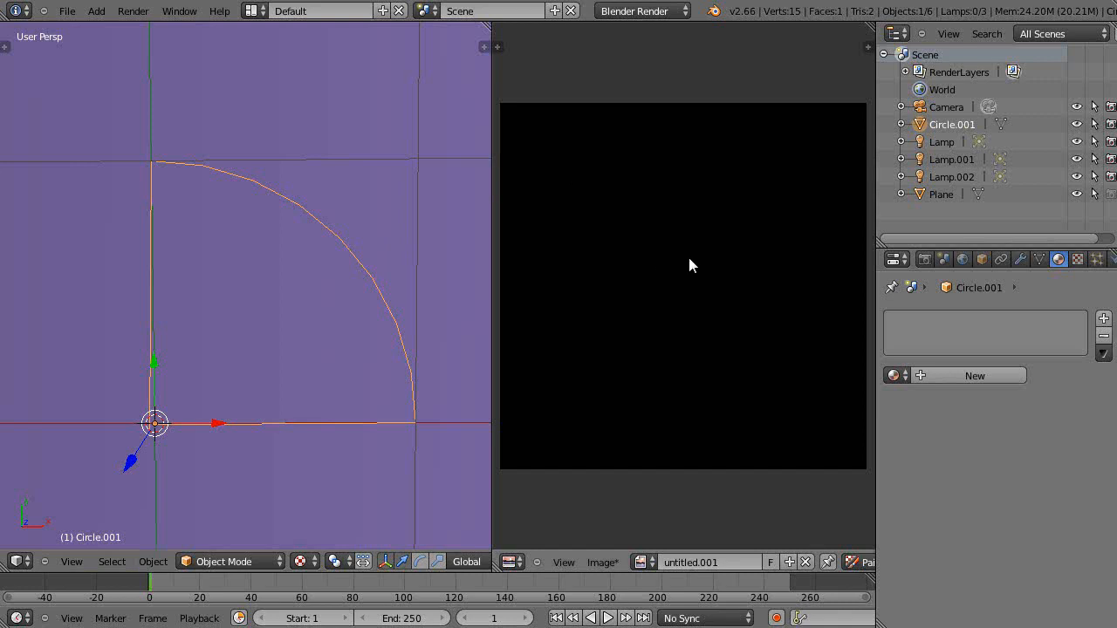
{"action": "mouse_move", "coordinate": [713, 234]}
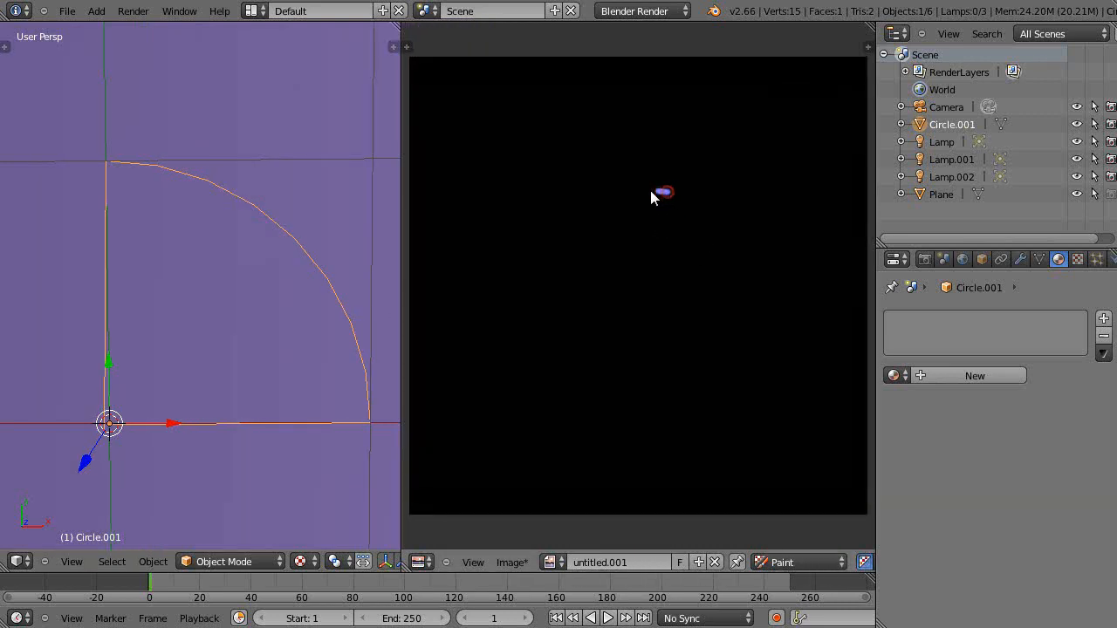
Brush a purple circle on the black canvas, then horizontal and vertical axis lines through it.
{"action": "left_click_drag", "start_coordinate": [663, 190], "coordinate": [593, 339]}
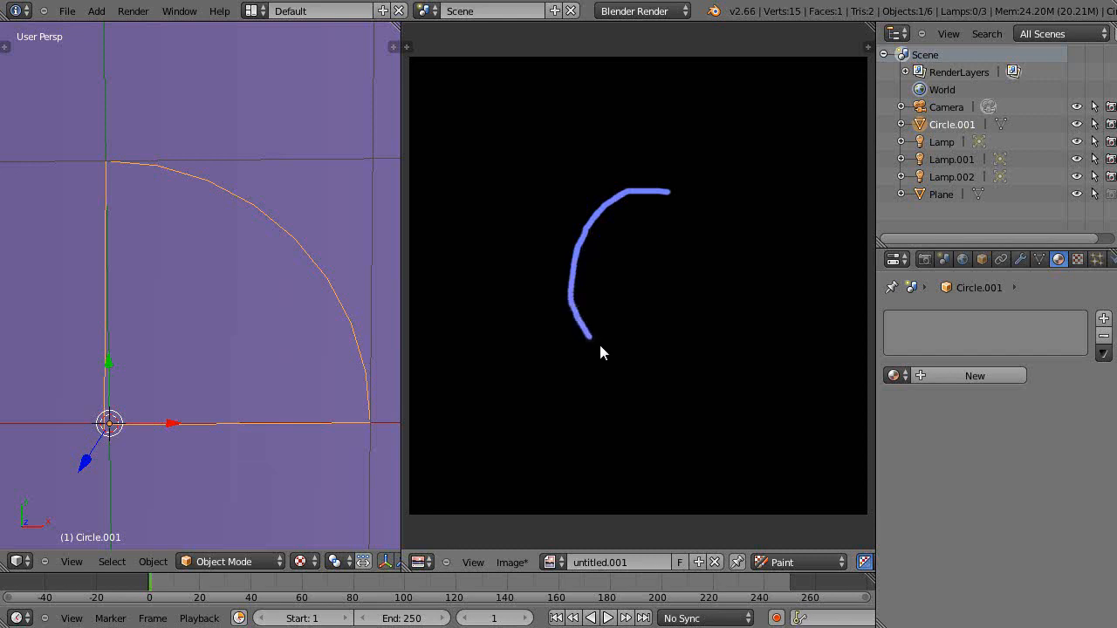
{"action": "left_click_drag", "start_coordinate": [593, 349], "coordinate": [742, 323]}
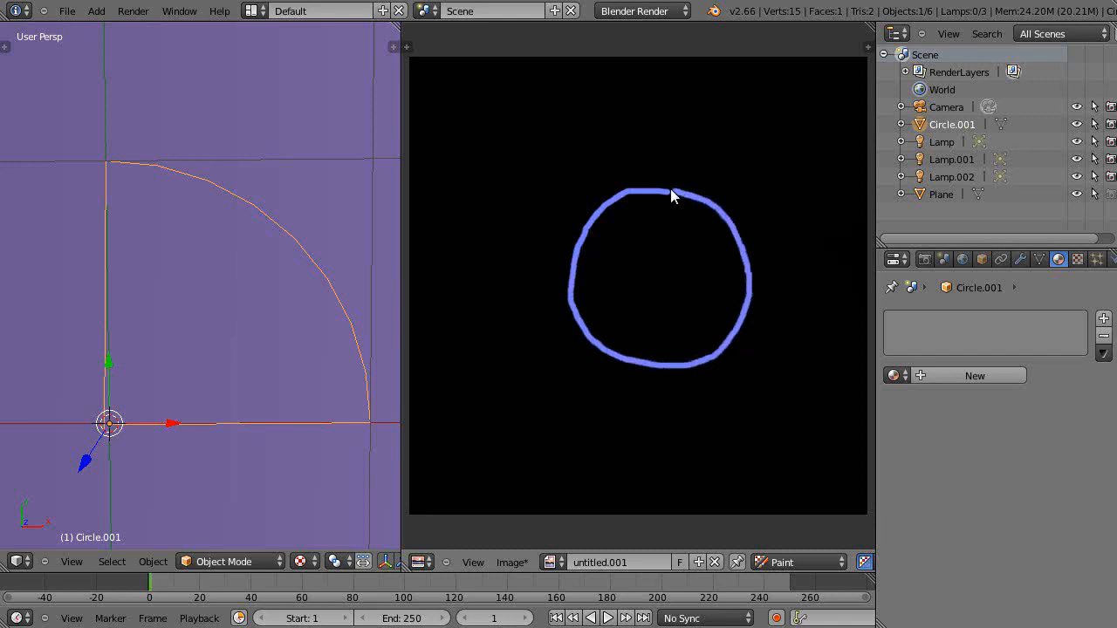
{"action": "left_click_drag", "start_coordinate": [672, 195], "coordinate": [424, 279]}
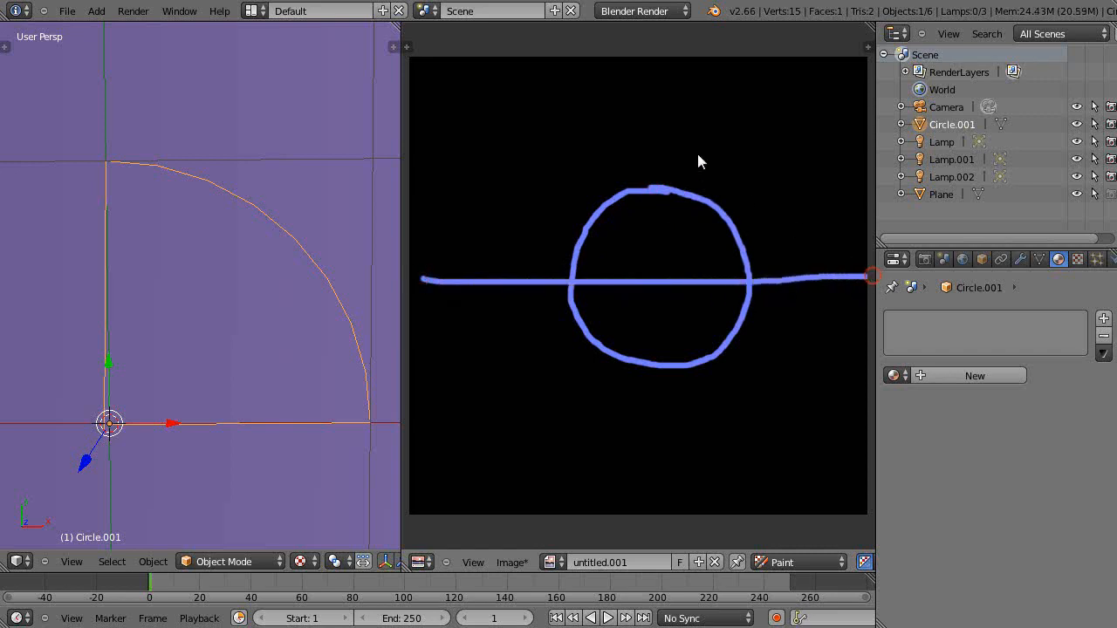
{"action": "left_click_drag", "start_coordinate": [663, 188], "coordinate": [652, 61]}
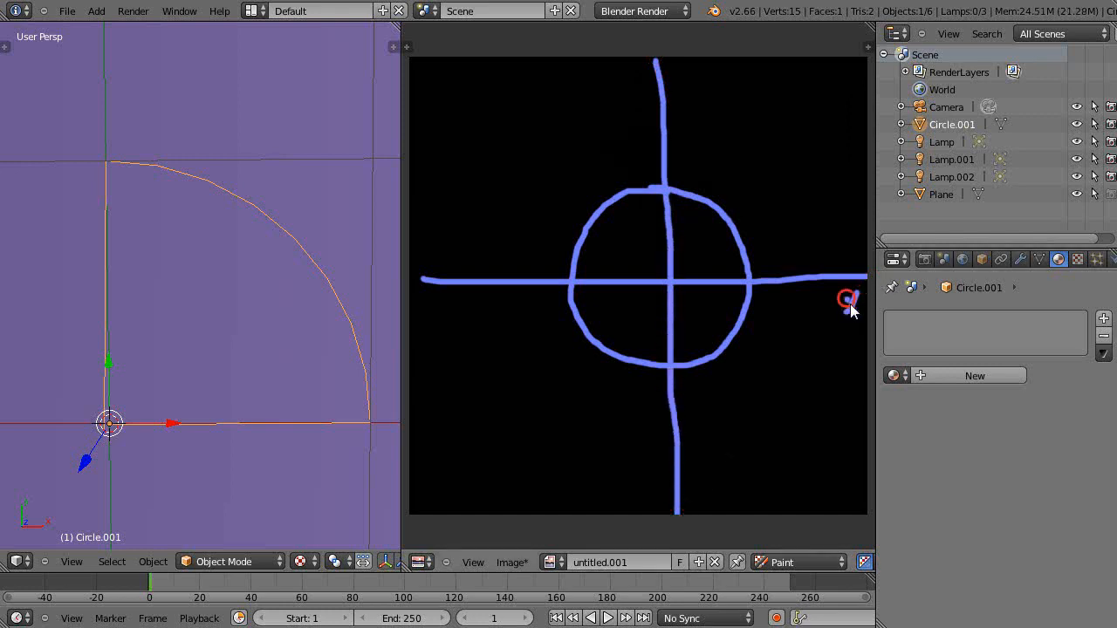
{"action": "mouse_move", "coordinate": [433, 110]}
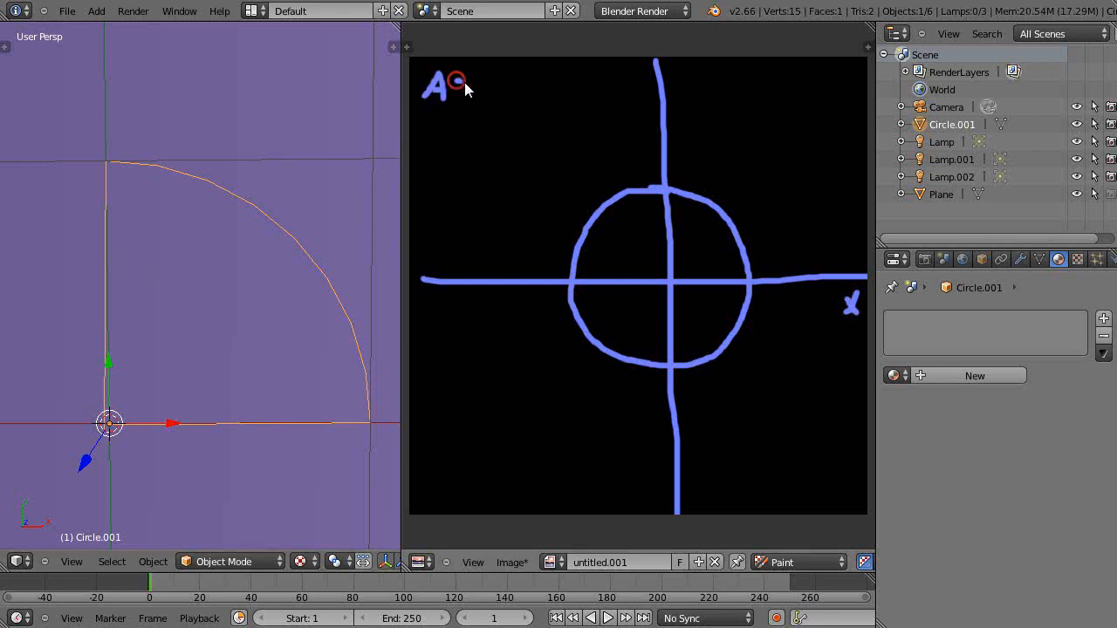
Handwrite the sector area formula A = ½θr² at the canvas's top-left.
{"action": "left_click_drag", "start_coordinate": [463, 87], "coordinate": [497, 113]}
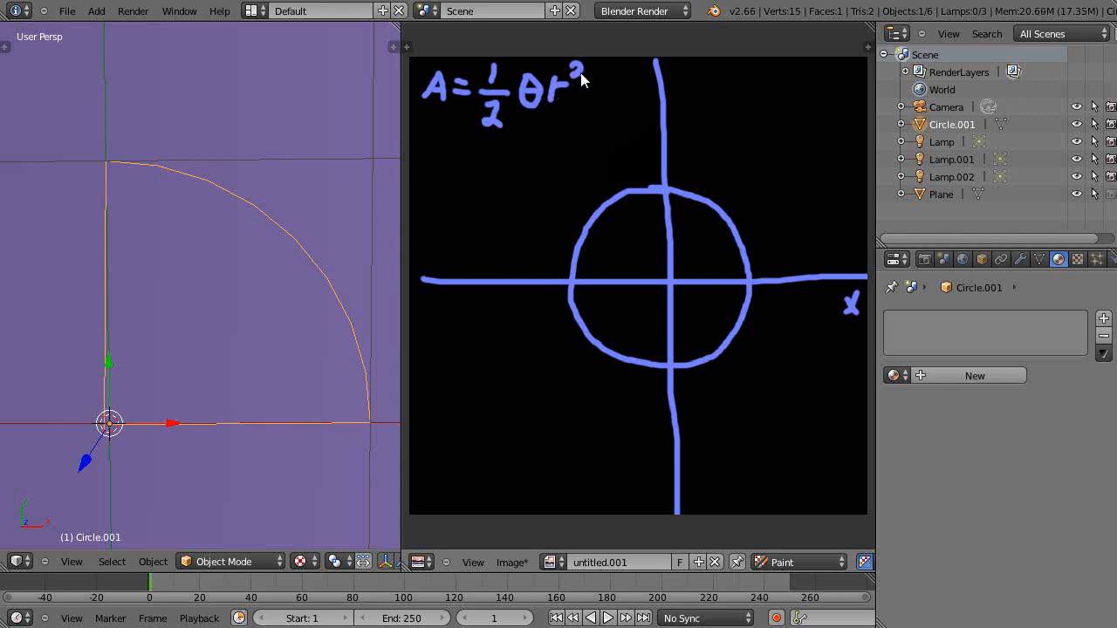
{"action": "mouse_move", "coordinate": [534, 102]}
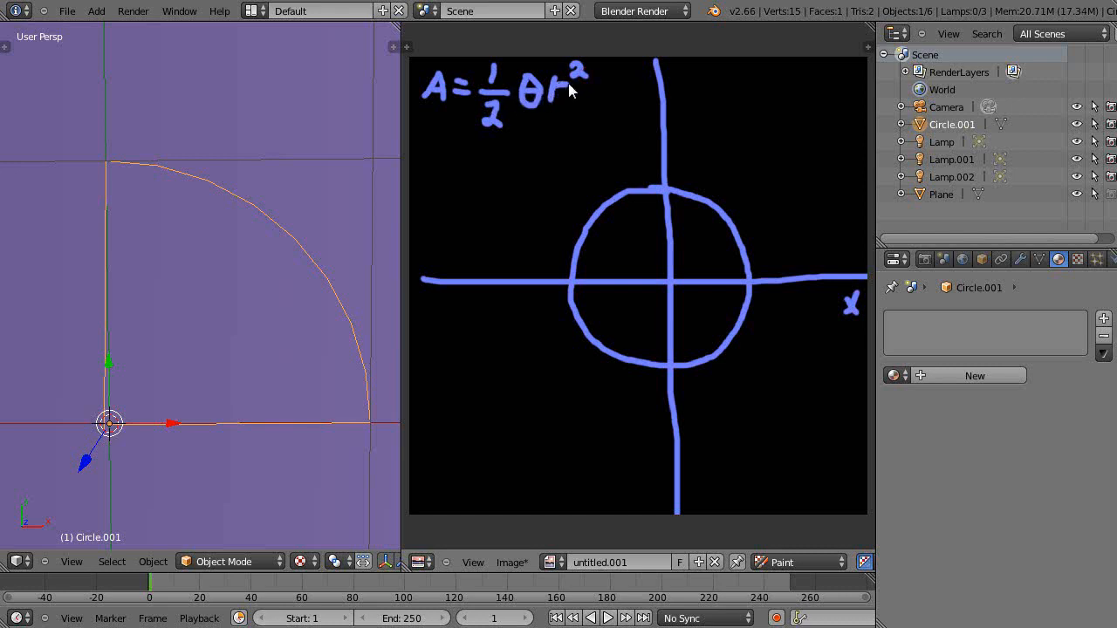
{"action": "mouse_move", "coordinate": [105, 439]}
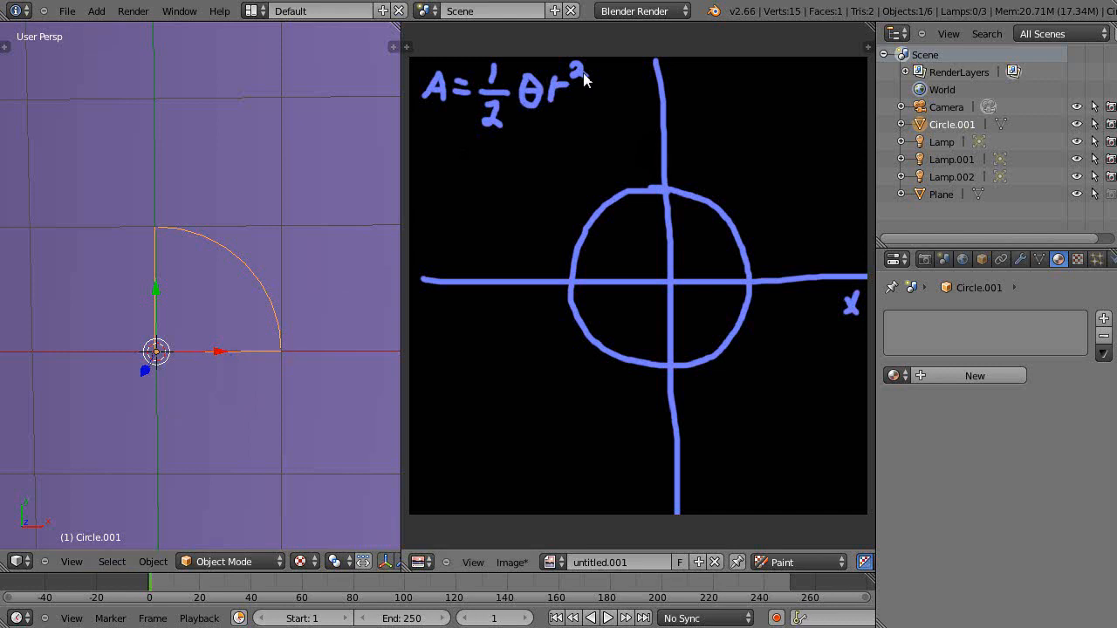
{"action": "mouse_move", "coordinate": [414, 200]}
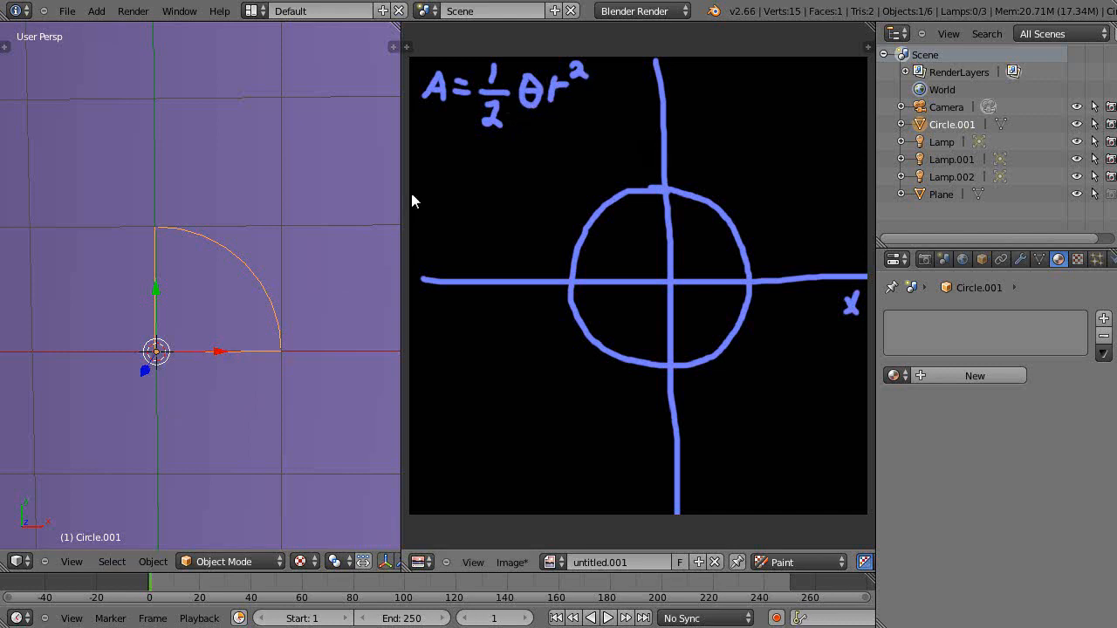
{"action": "mouse_move", "coordinate": [165, 235]}
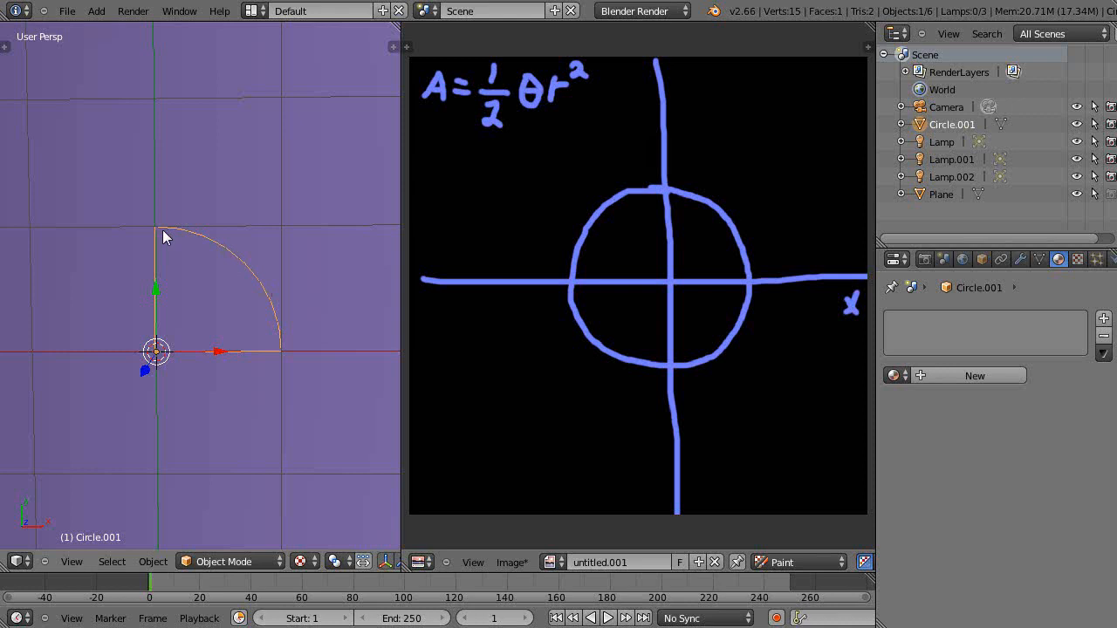
{"action": "mouse_move", "coordinate": [720, 221]}
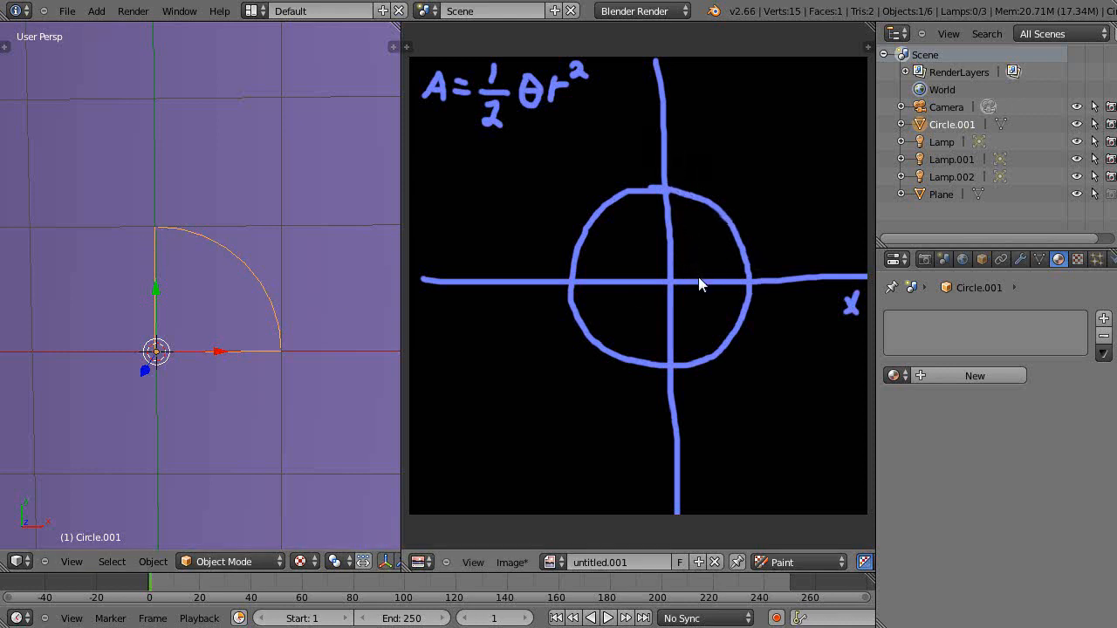
Paint the radian labels 1.57, 3.14 and 6.28 where the circle meets the axes.
{"action": "left_click_drag", "start_coordinate": [689, 253], "coordinate": [707, 279]}
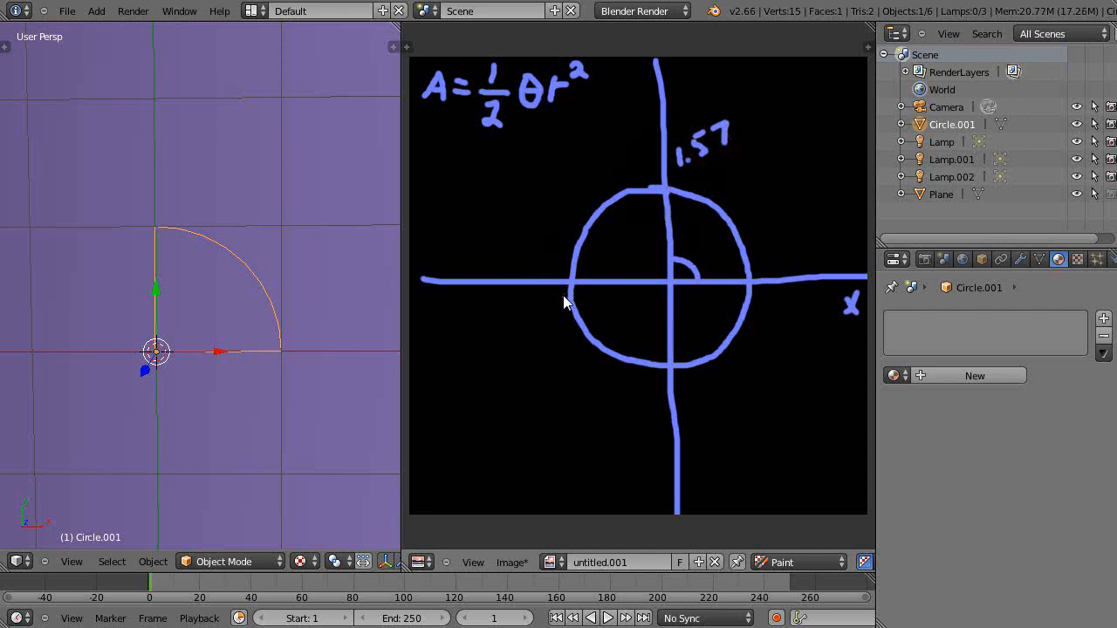
{"action": "left_click", "coordinate": [515, 314]}
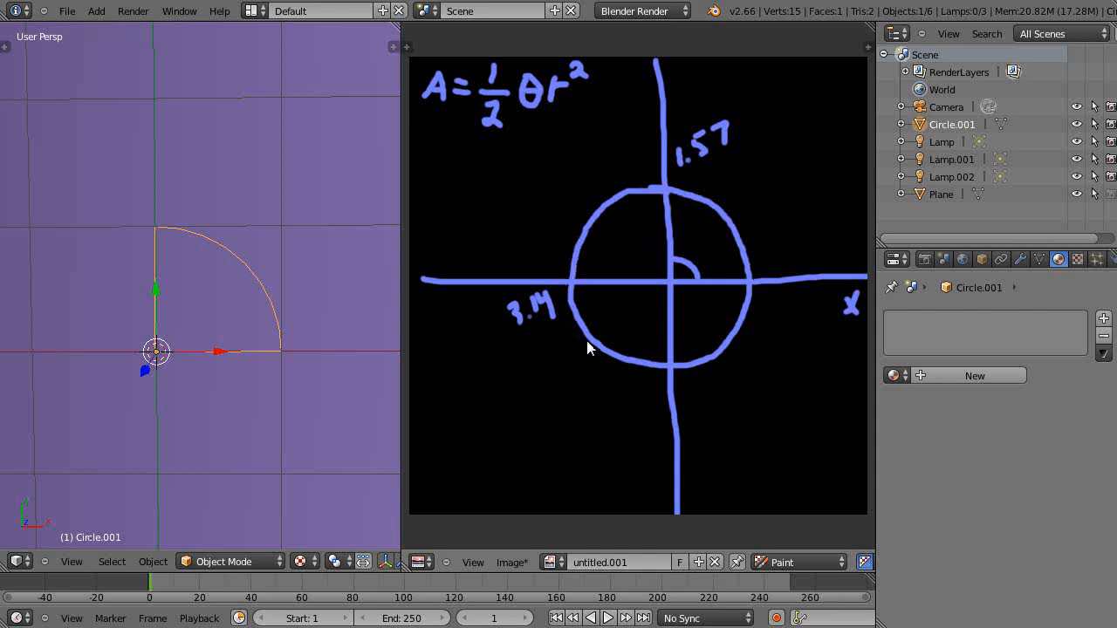
{"action": "mouse_move", "coordinate": [764, 301]}
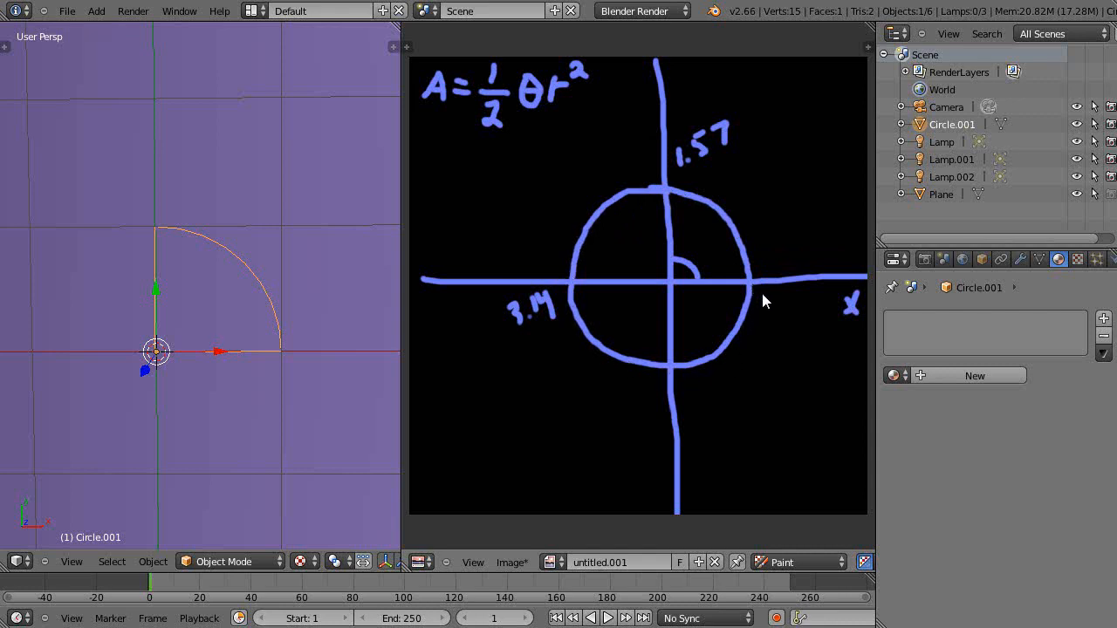
{"action": "left_click", "coordinate": [765, 304]}
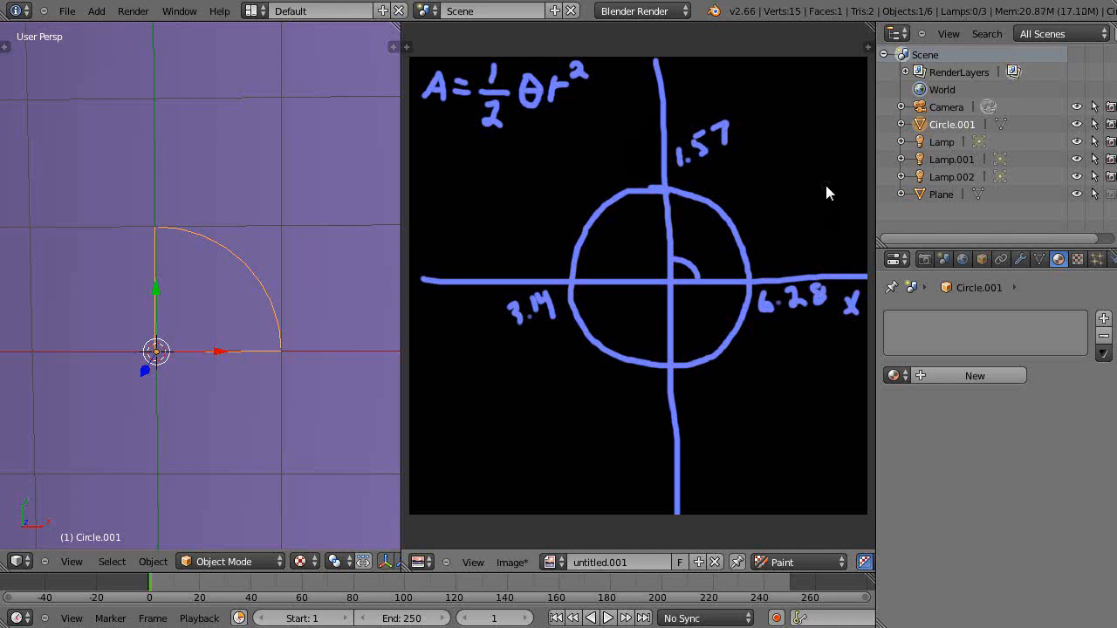
{"action": "mouse_move", "coordinate": [820, 188]}
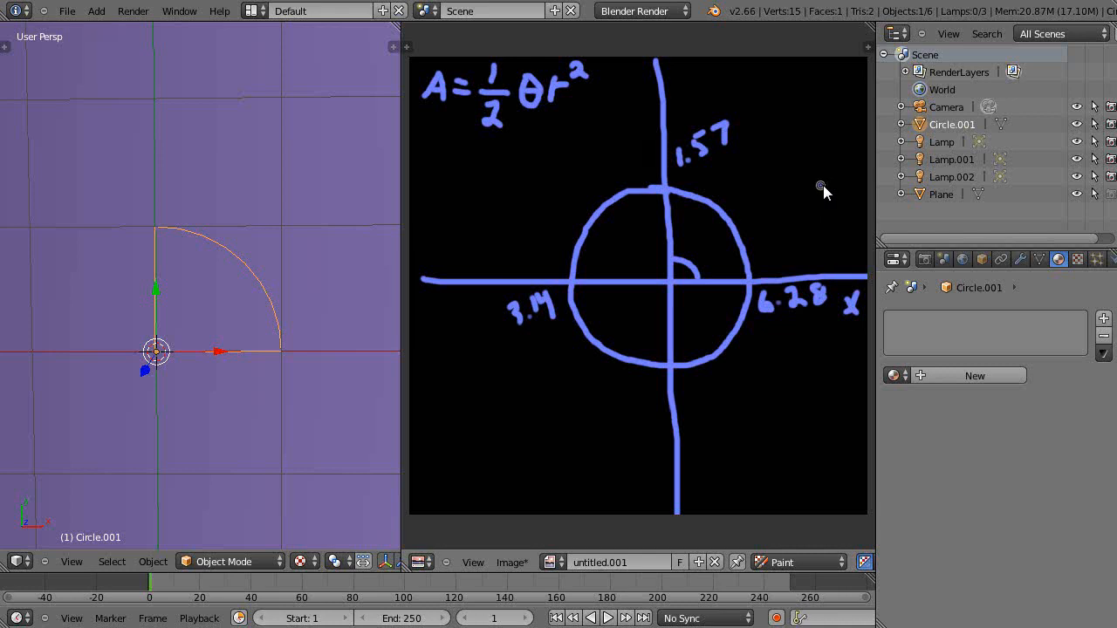
{"action": "mouse_move", "coordinate": [767, 338]}
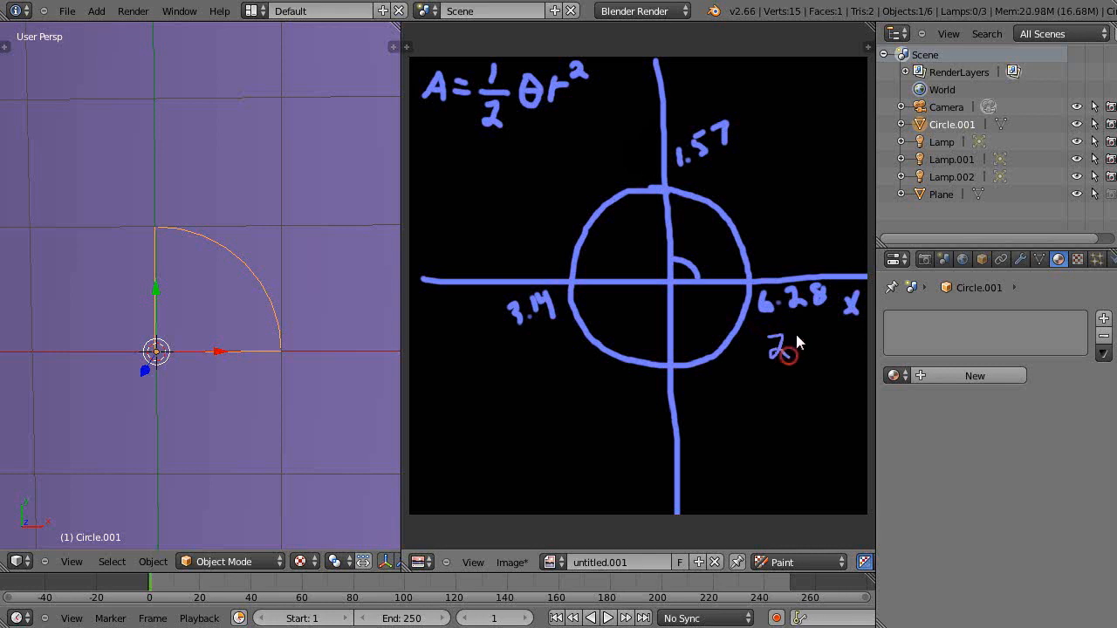
Handwrite 2π just below the 6.28 label on the circle's right side.
{"action": "left_click_drag", "start_coordinate": [790, 353], "coordinate": [807, 340]}
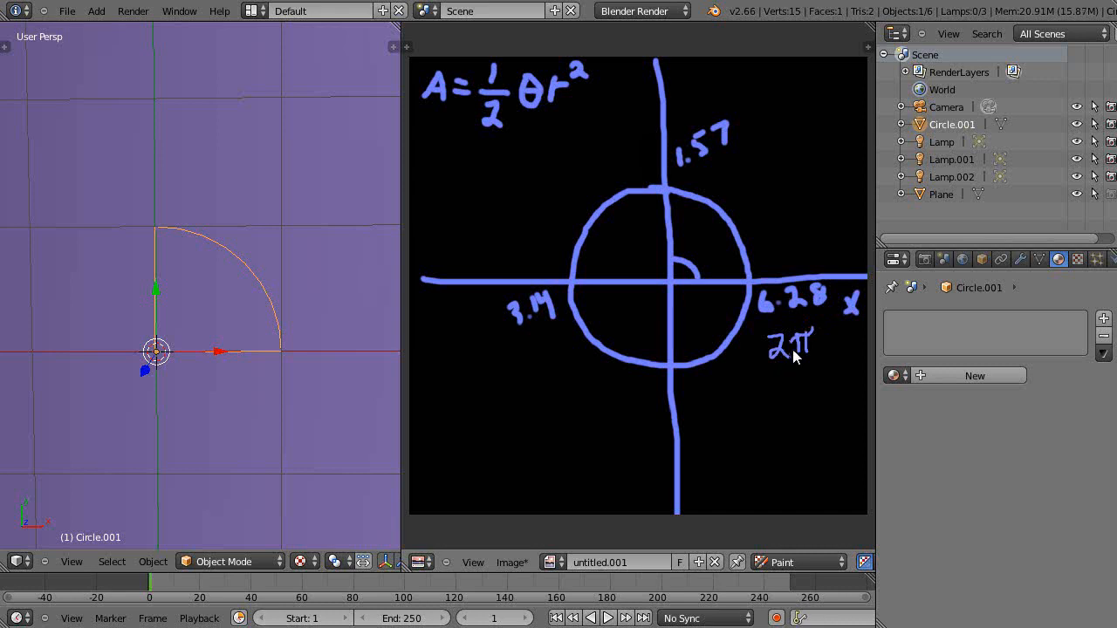
{"action": "mouse_move", "coordinate": [537, 323]}
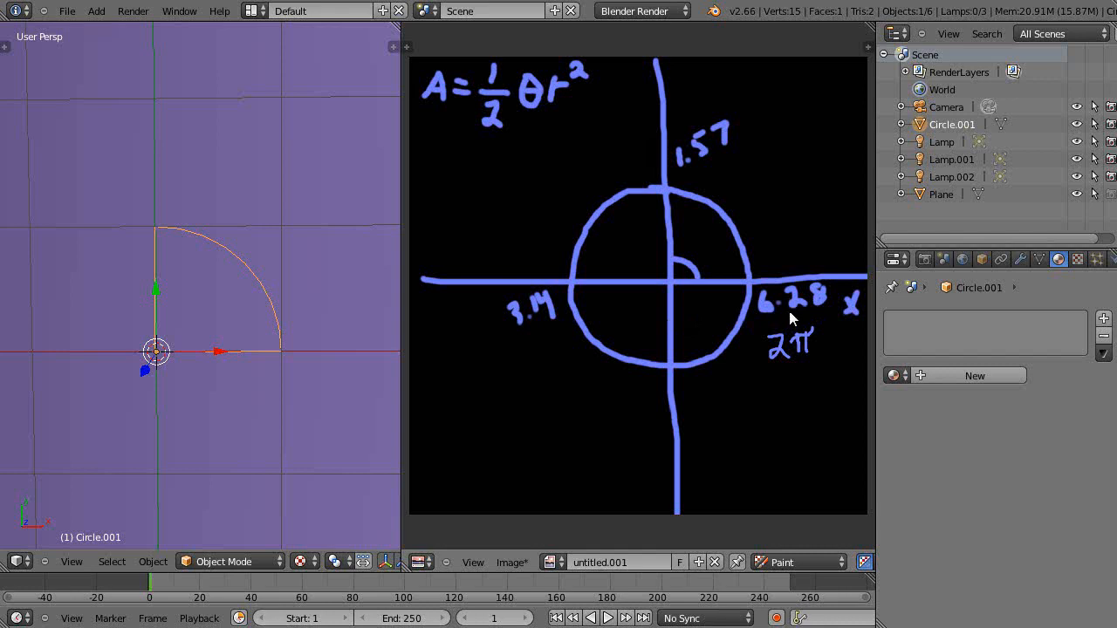
{"action": "mouse_move", "coordinate": [649, 251]}
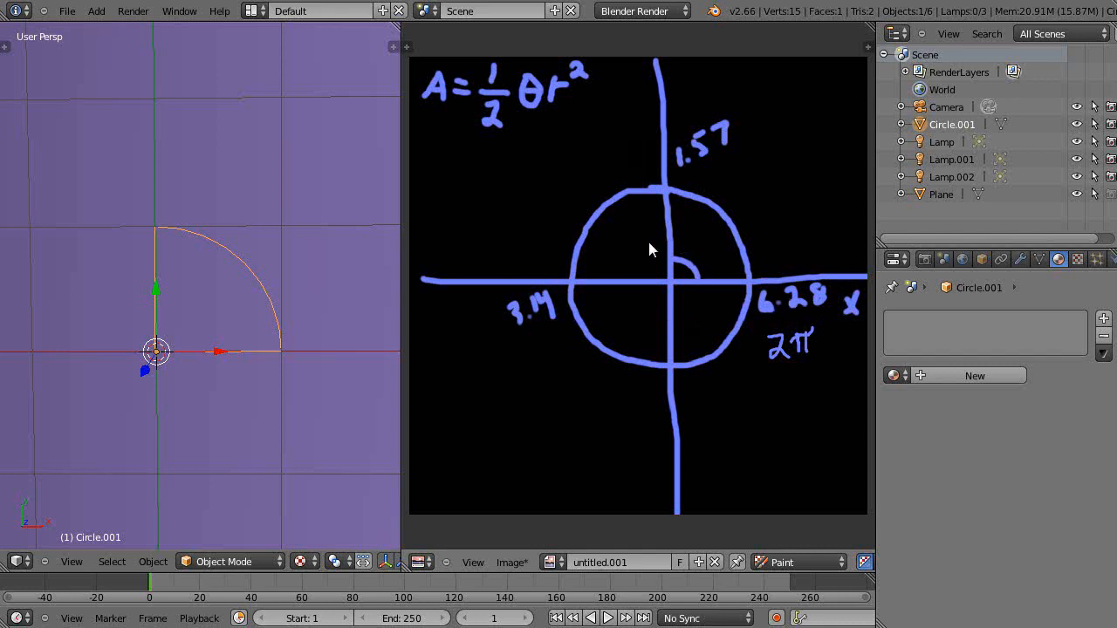
{"action": "mouse_move", "coordinate": [711, 289]}
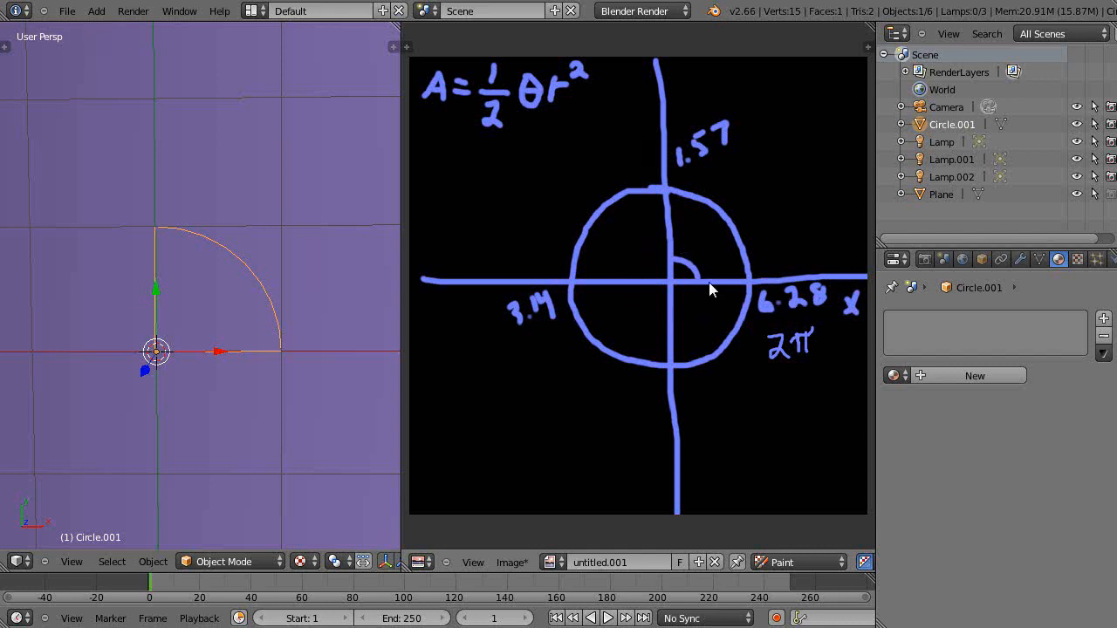
{"action": "mouse_move", "coordinate": [789, 326]}
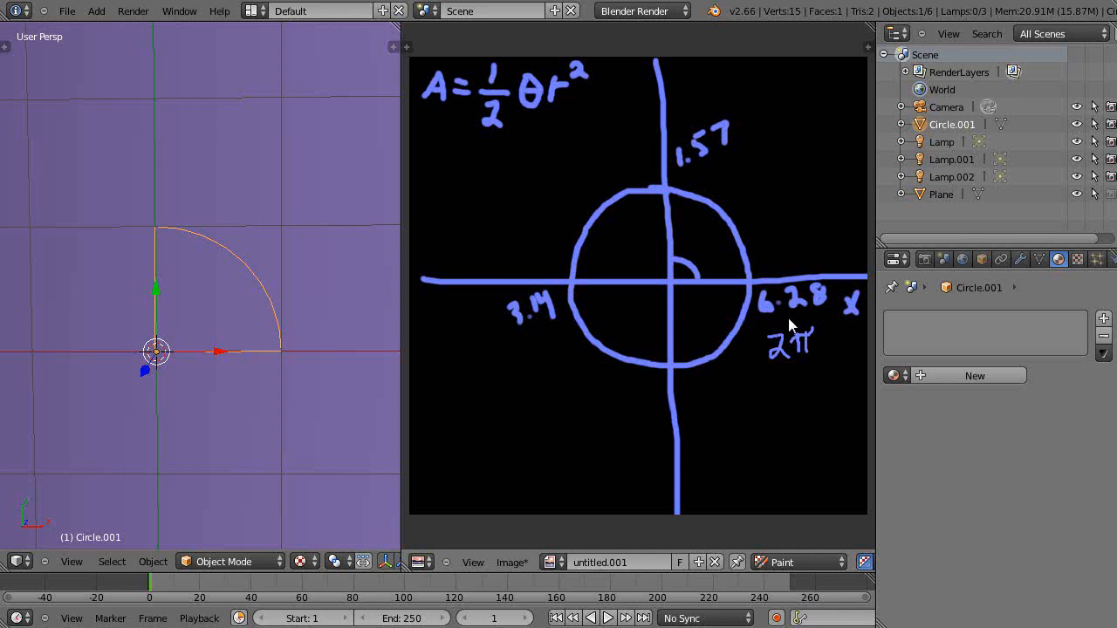
{"action": "mouse_move", "coordinate": [729, 304]}
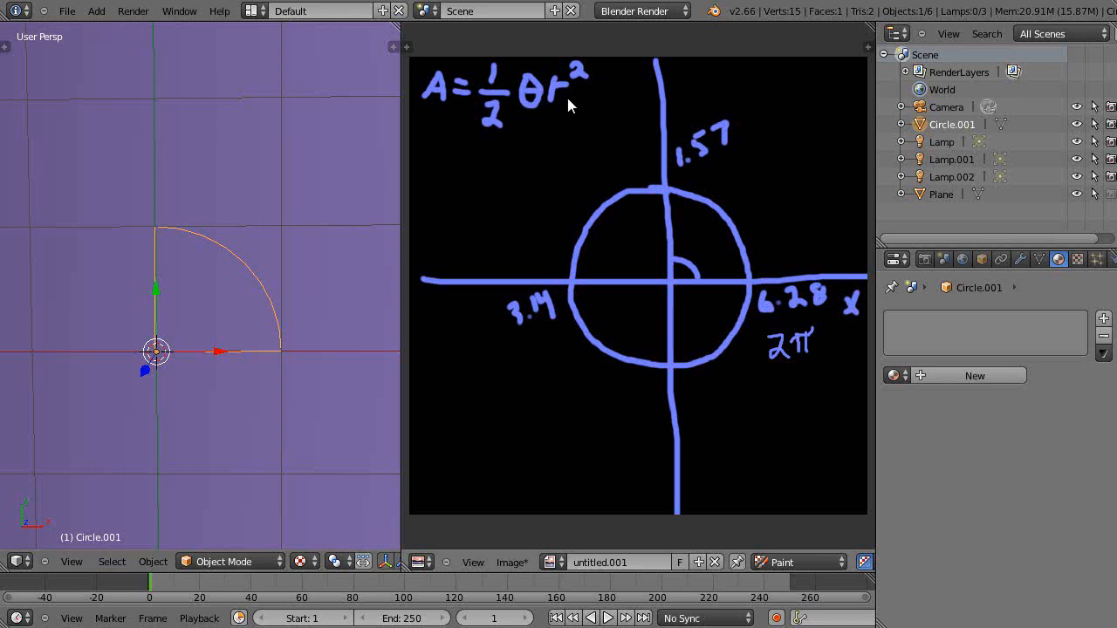
{"action": "mouse_move", "coordinate": [583, 146]}
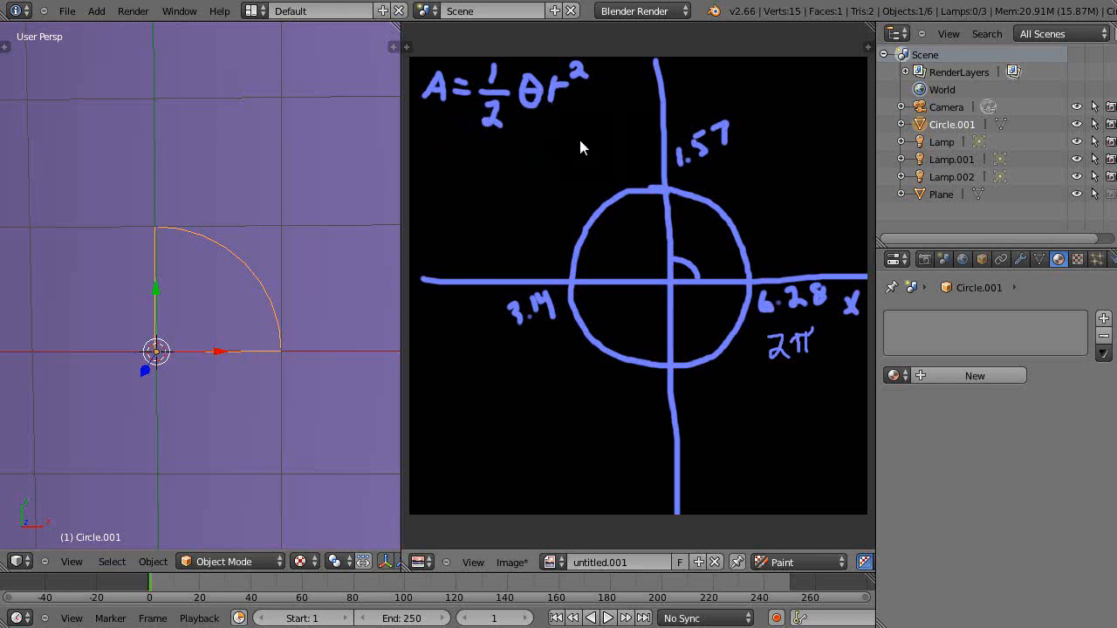
{"action": "mouse_move", "coordinate": [461, 498]}
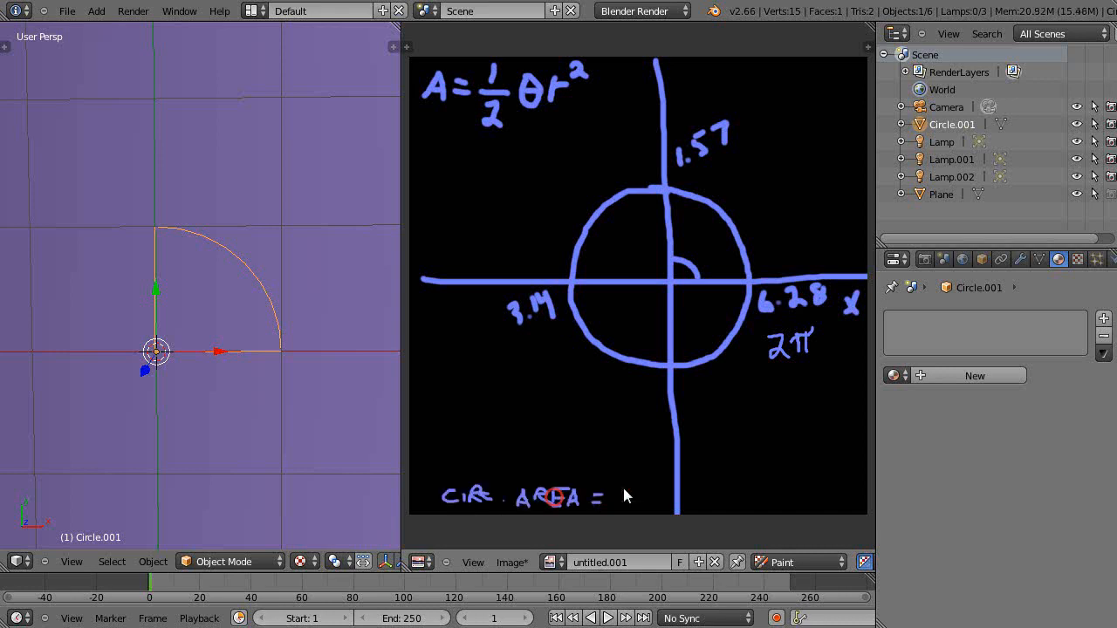
Handwrite CIRC. AREA = πr² along the bottom of the canvas.
{"action": "type", "text": "1"}
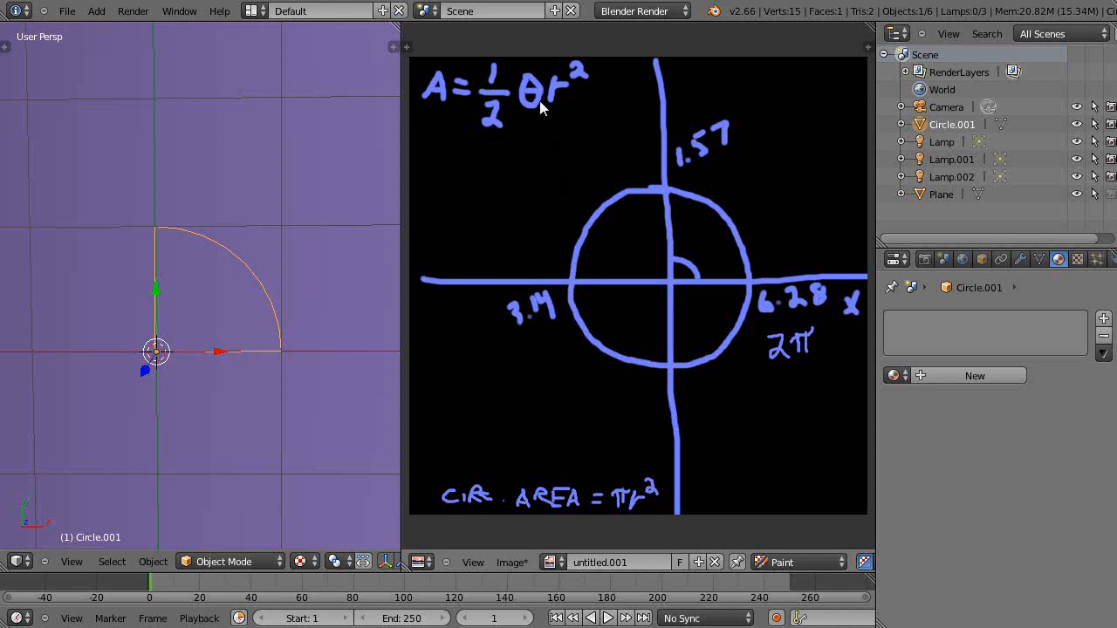
{"action": "mouse_move", "coordinate": [305, 361]}
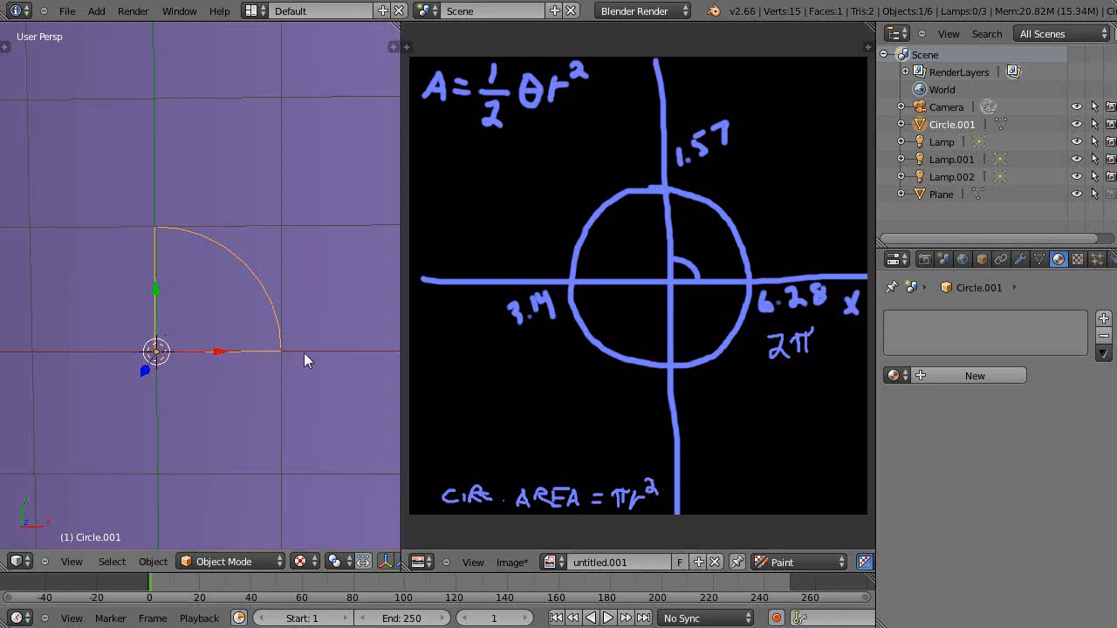
{"action": "mouse_move", "coordinate": [627, 513]}
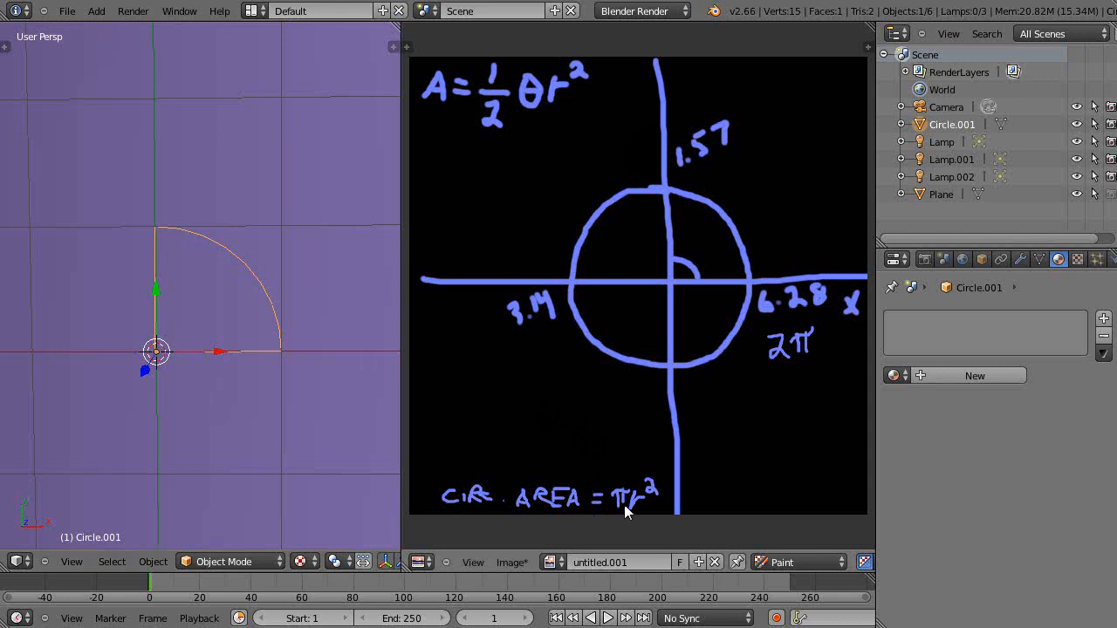
{"action": "mouse_move", "coordinate": [776, 208]}
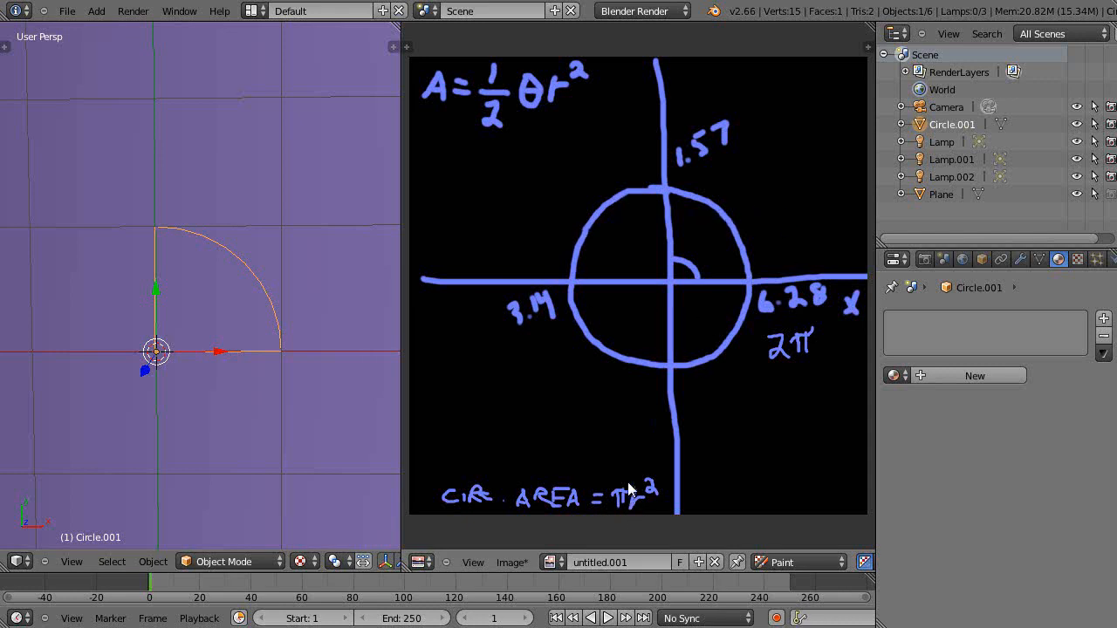
{"action": "mouse_move", "coordinate": [539, 311]}
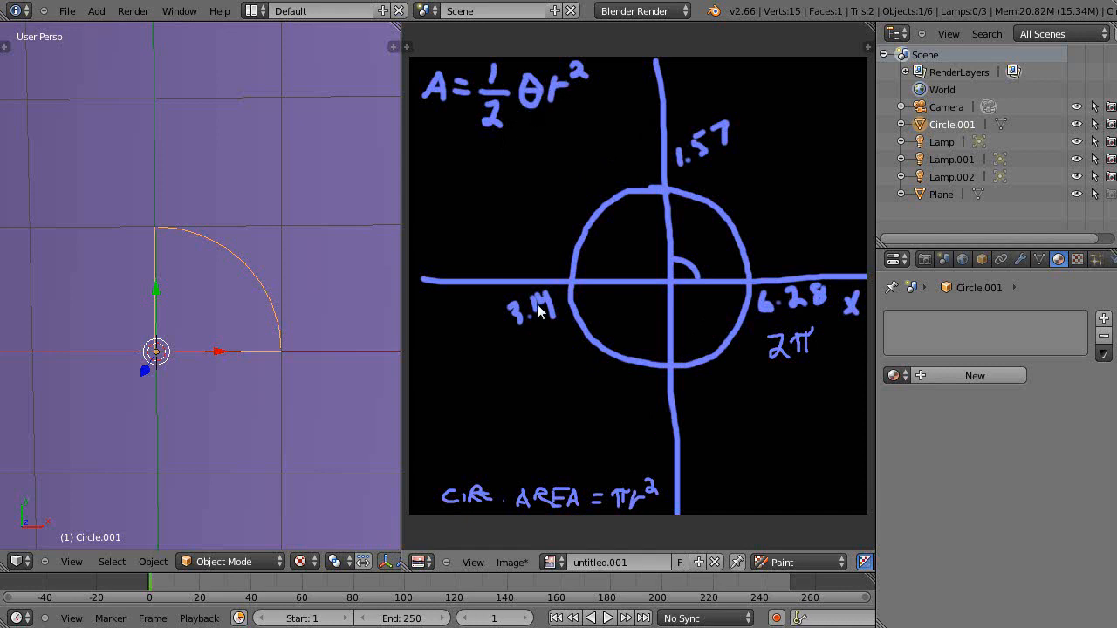
Paint a π symbol beneath the 3.14 label on the circle's left side.
{"action": "left_click", "coordinate": [539, 332]}
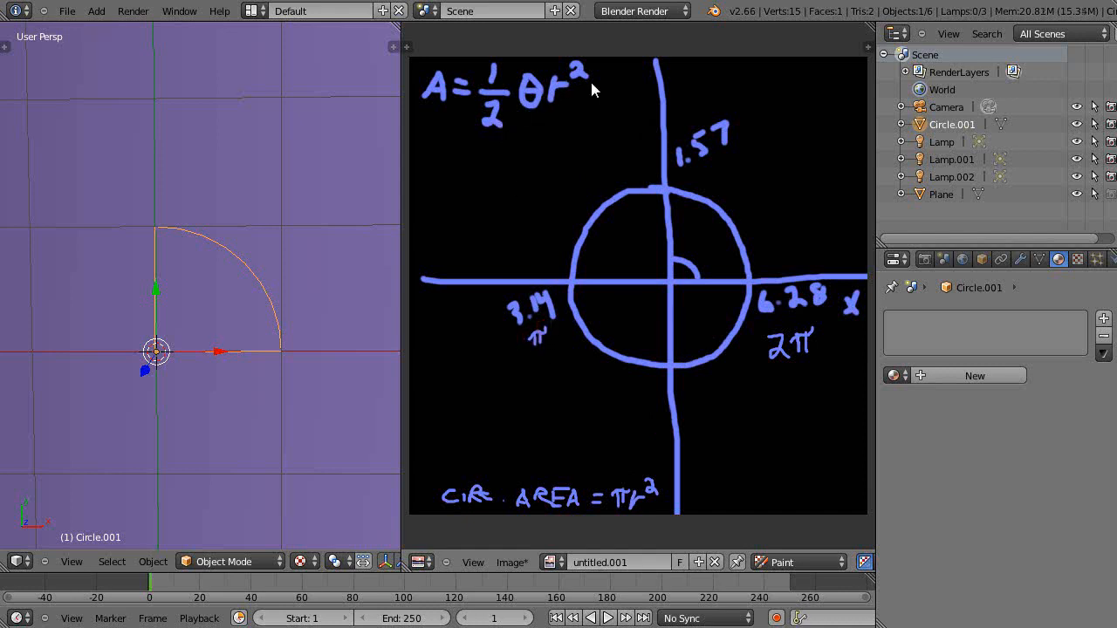
{"action": "mouse_move", "coordinate": [523, 94]}
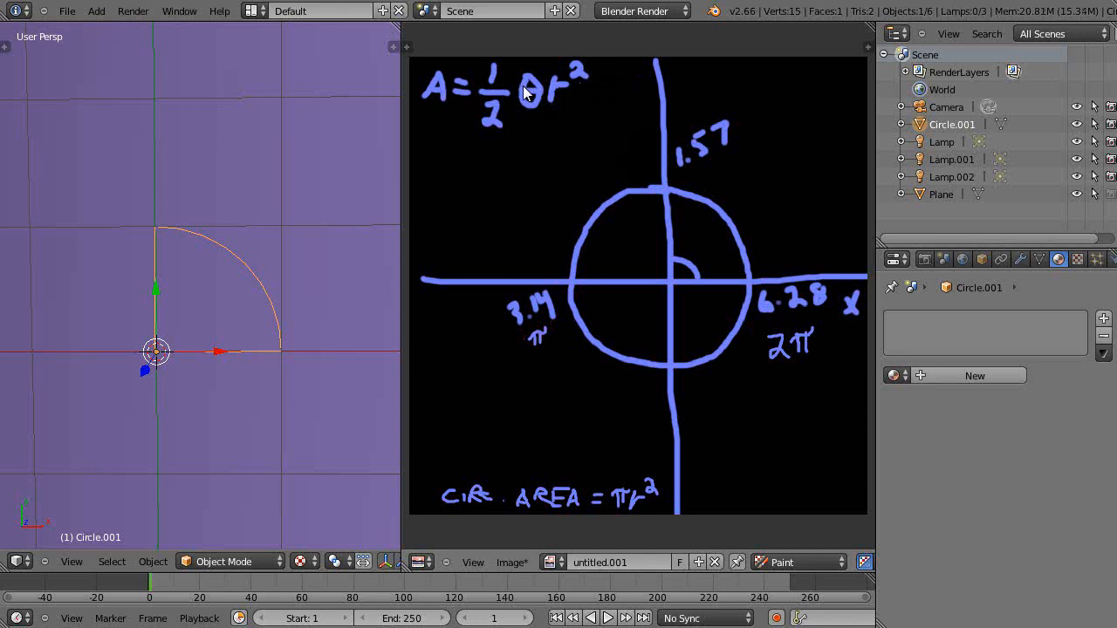
{"action": "mouse_move", "coordinate": [611, 480]}
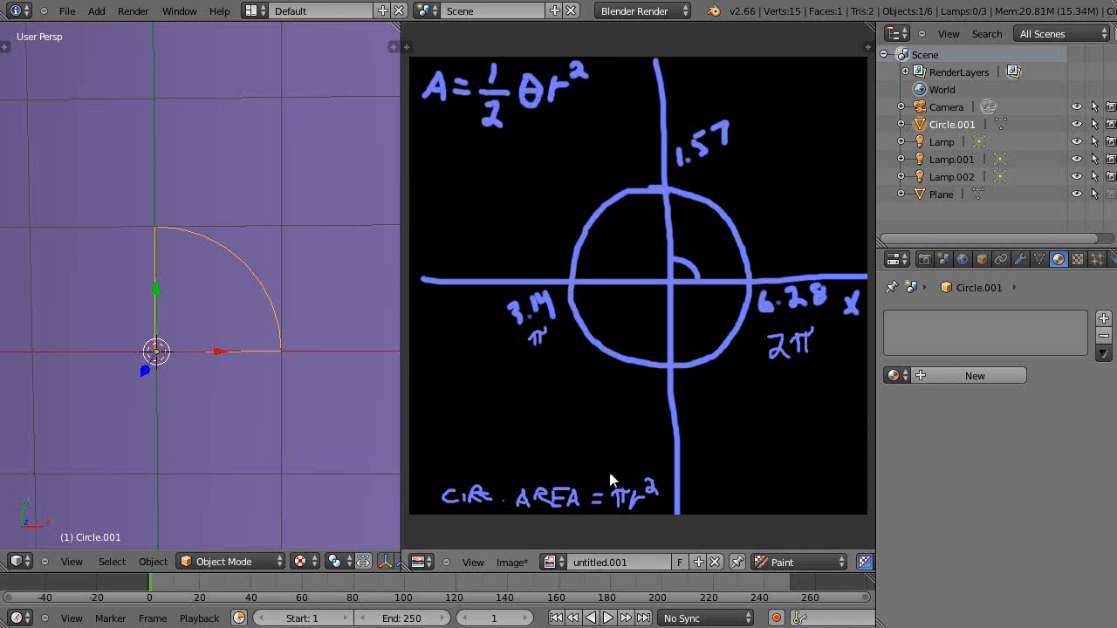
{"action": "mouse_move", "coordinate": [532, 109]}
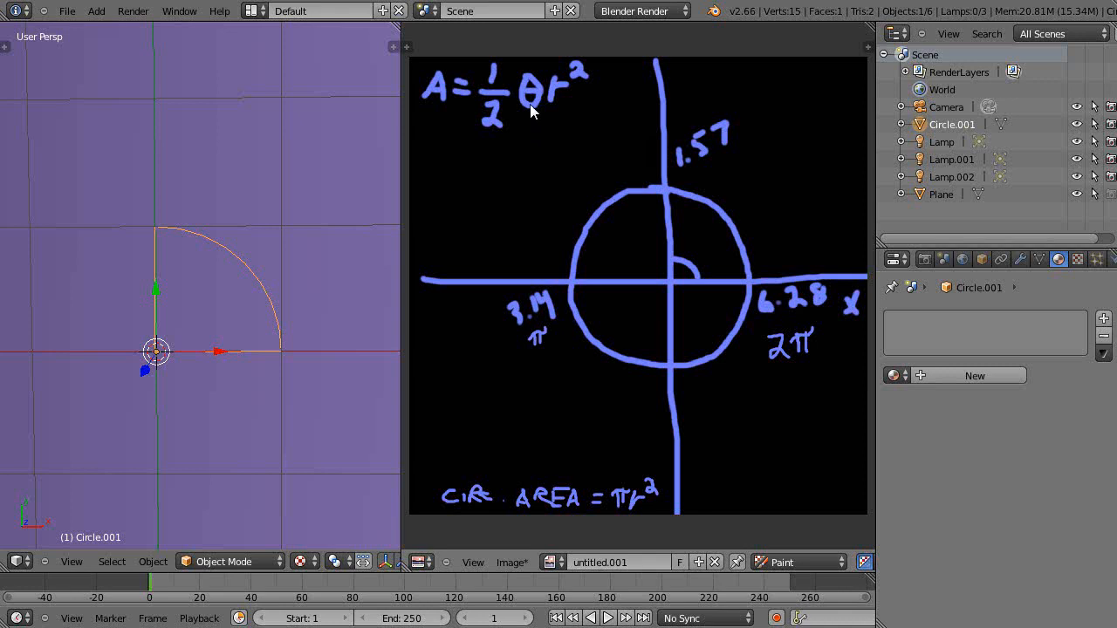
{"action": "mouse_move", "coordinate": [534, 120]}
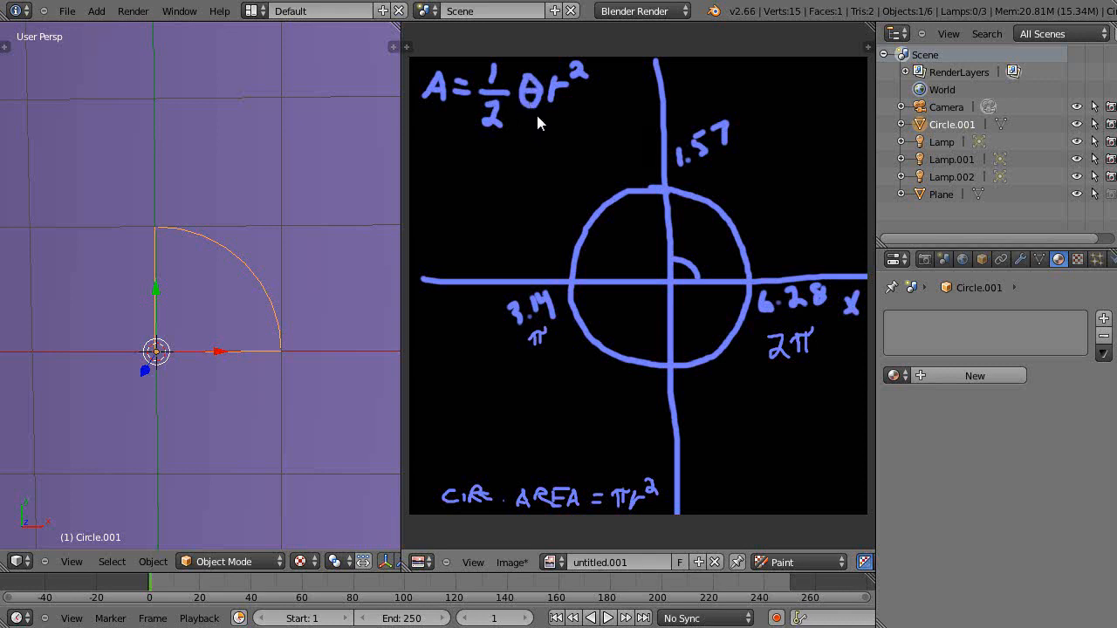
{"action": "mouse_move", "coordinate": [259, 285]}
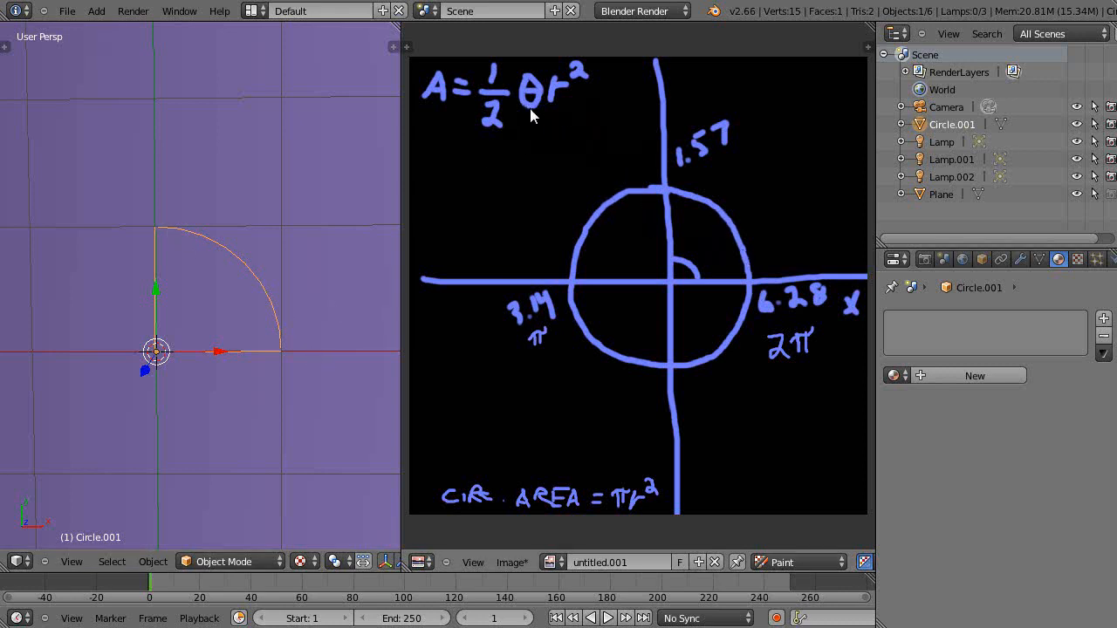
{"action": "mouse_move", "coordinate": [813, 310]}
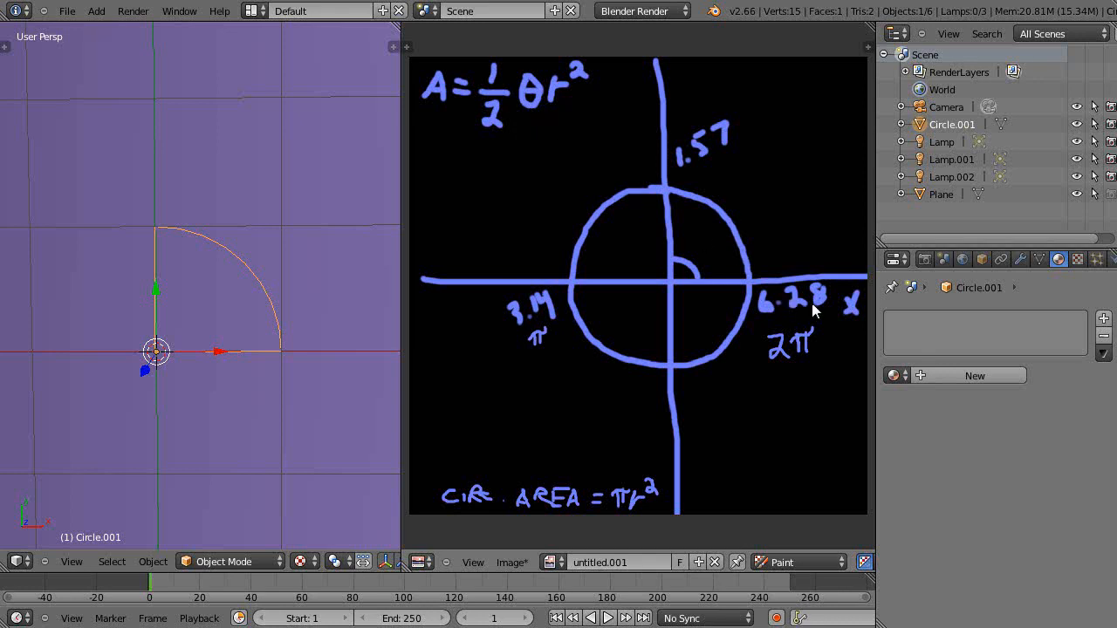
{"action": "mouse_move", "coordinate": [728, 343]}
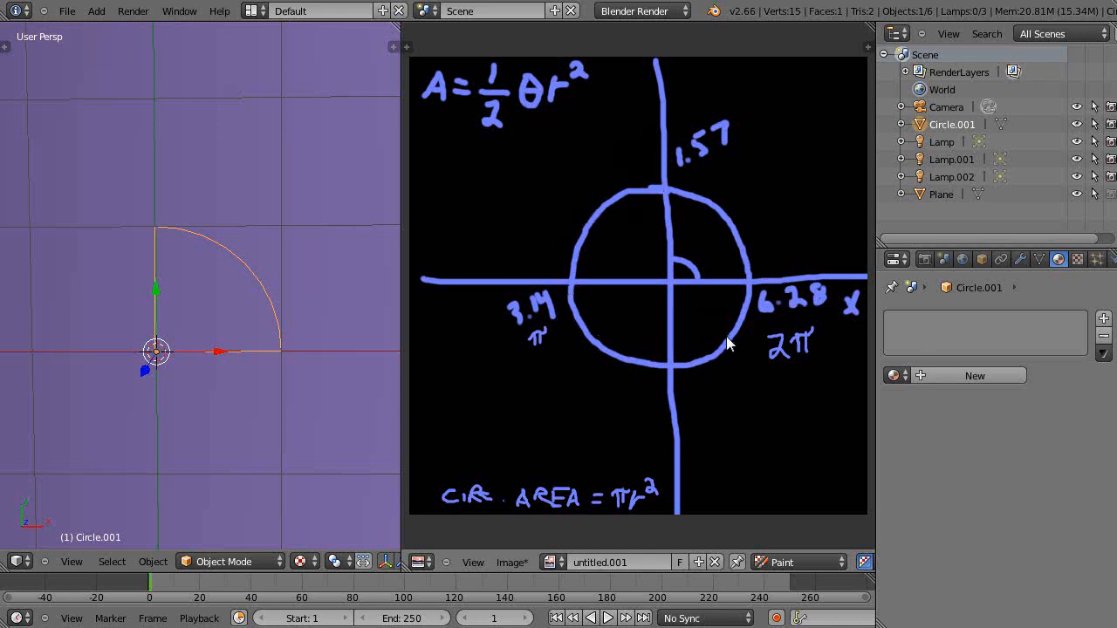
{"action": "mouse_move", "coordinate": [752, 291]}
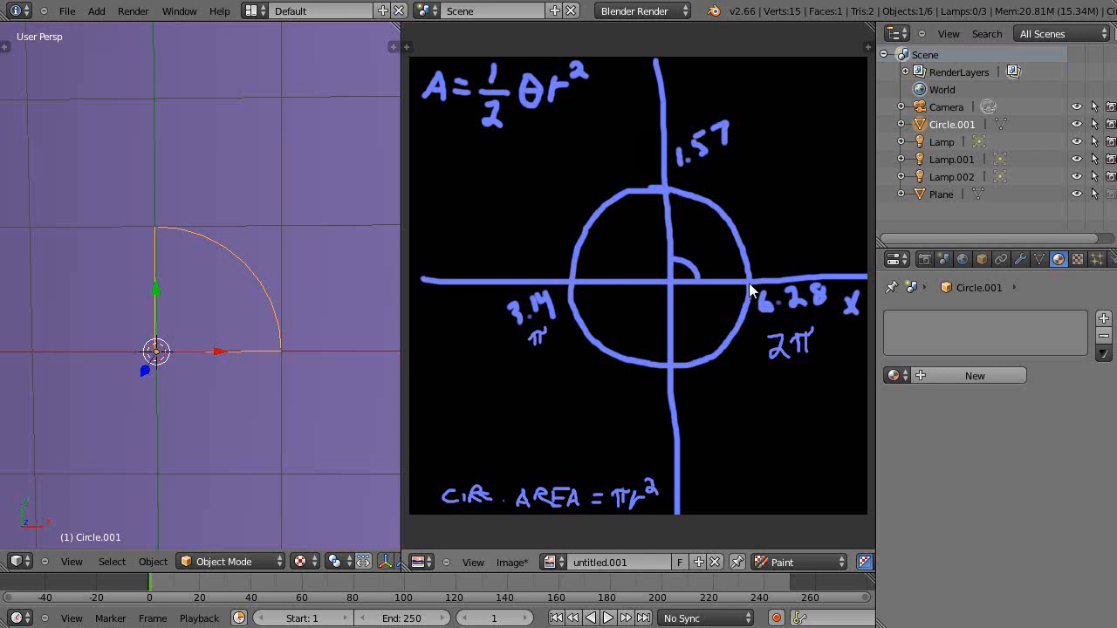
{"action": "mouse_move", "coordinate": [493, 105]}
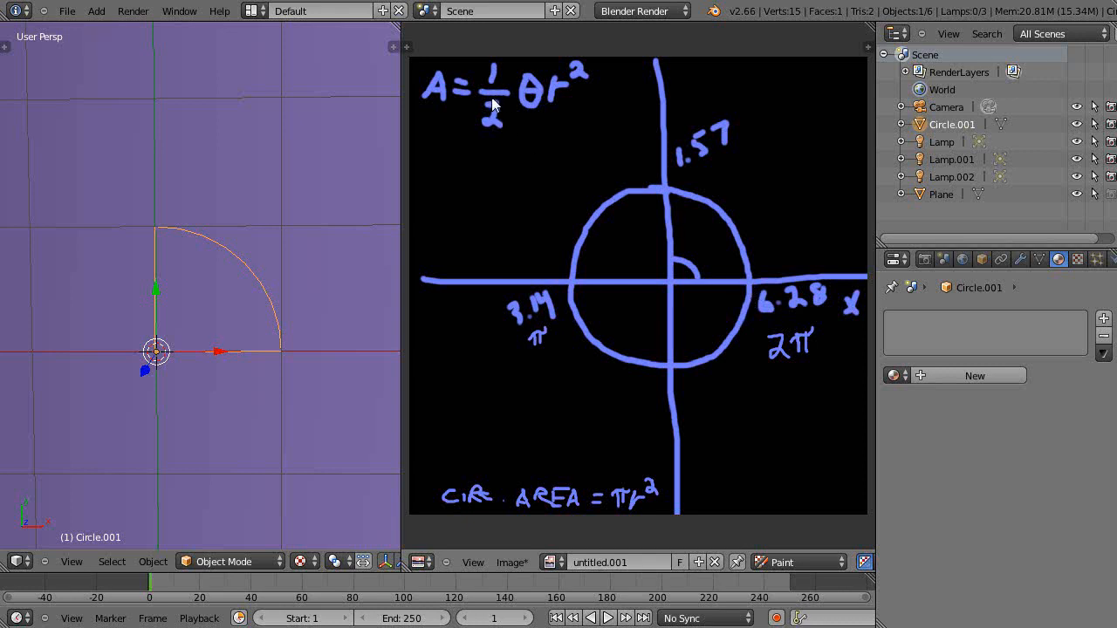
{"action": "mouse_move", "coordinate": [526, 105]}
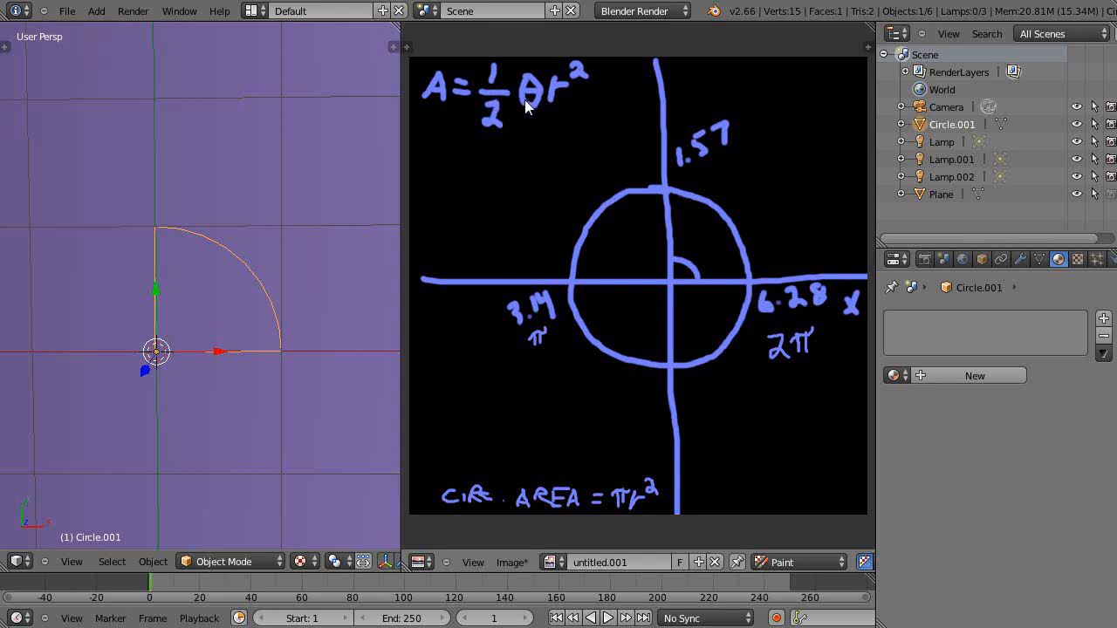
{"action": "mouse_move", "coordinate": [532, 92]}
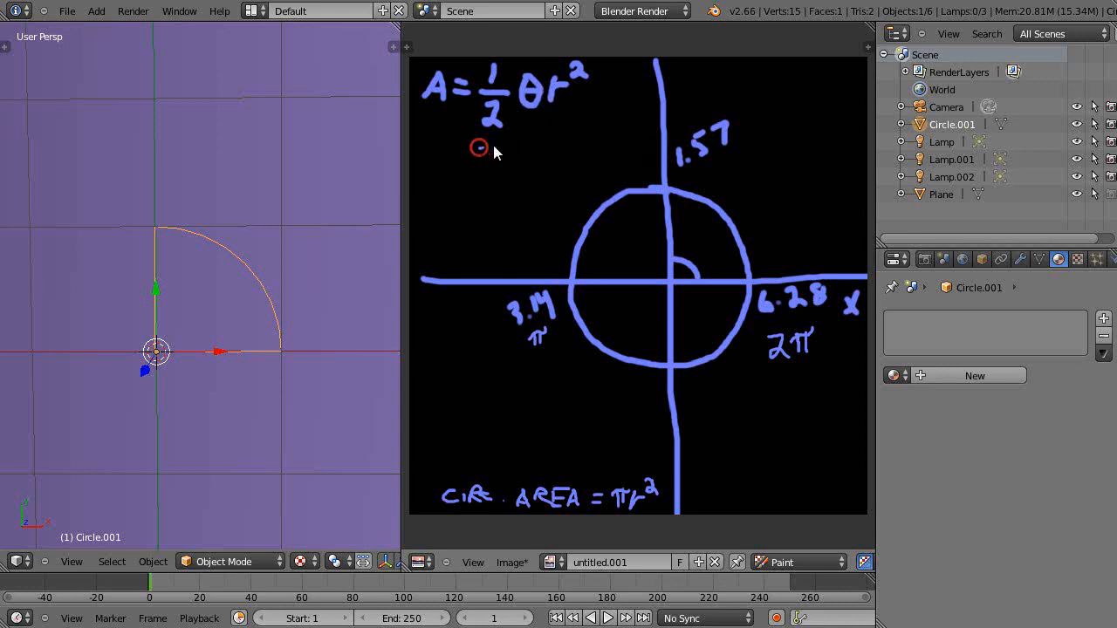
Draw a short horizontal bar beneath the A = ½θr² formula.
{"action": "left_click_drag", "start_coordinate": [480, 146], "coordinate": [531, 144]}
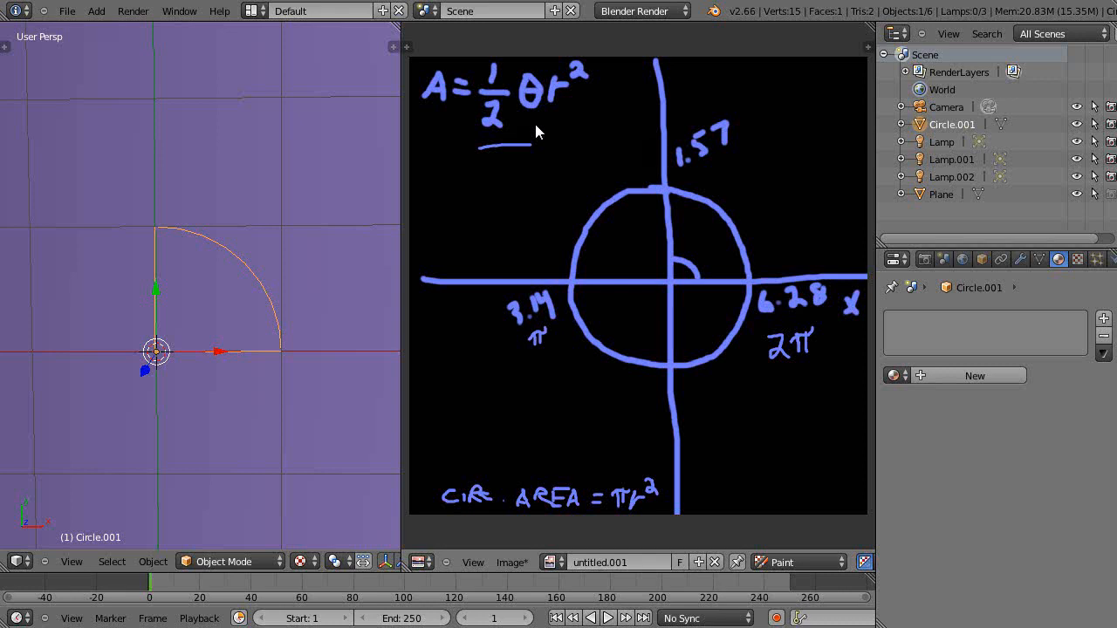
{"action": "mouse_move", "coordinate": [546, 353]}
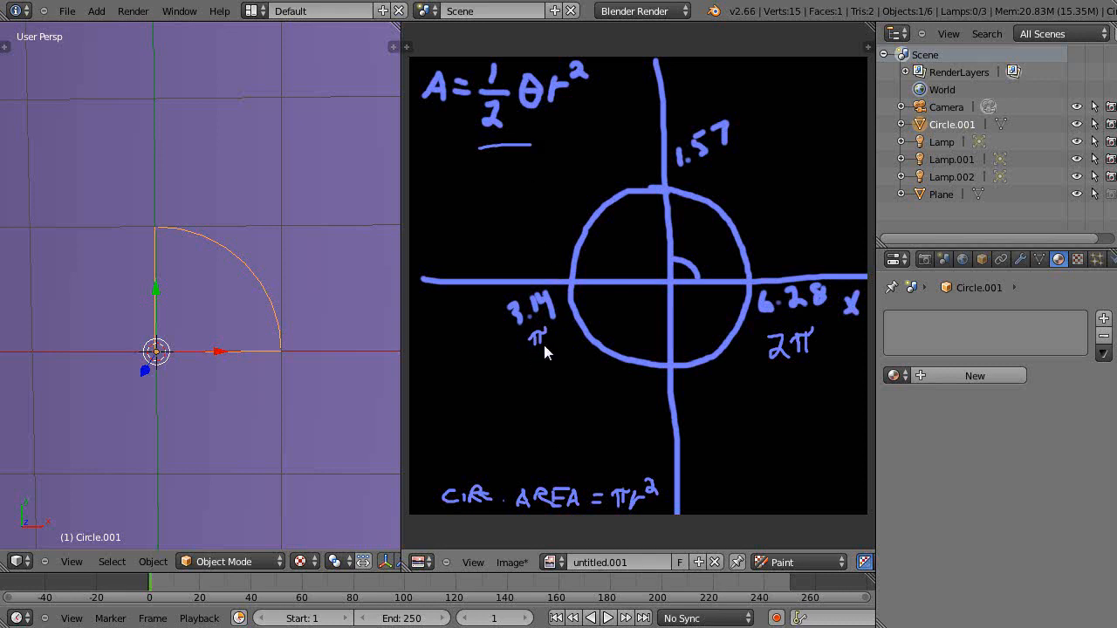
{"action": "mouse_move", "coordinate": [622, 512]}
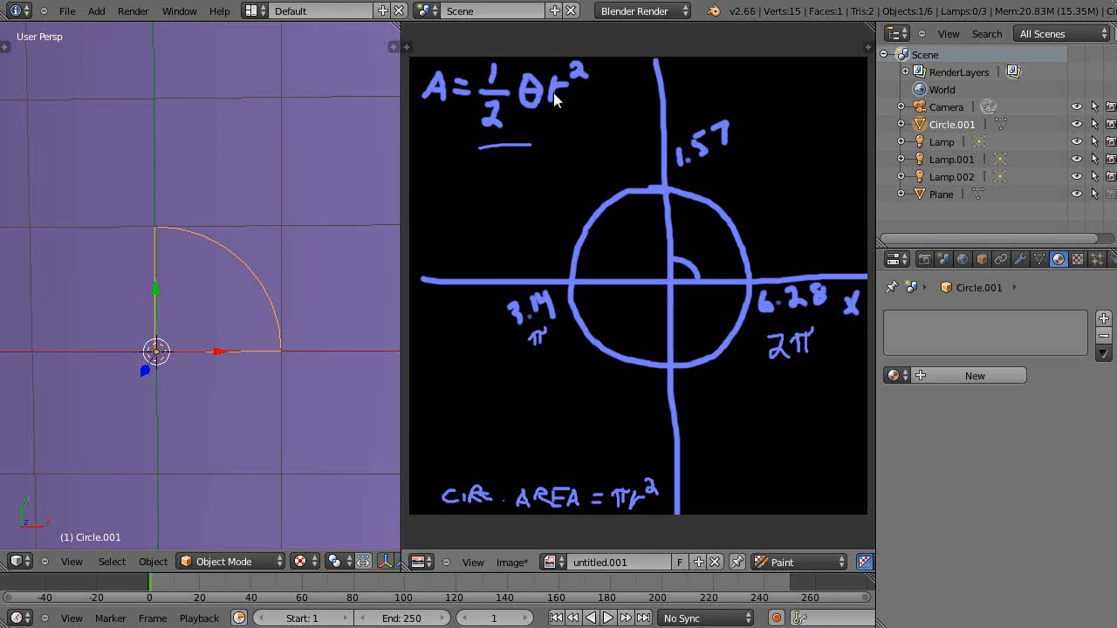
{"action": "mouse_move", "coordinate": [644, 190]}
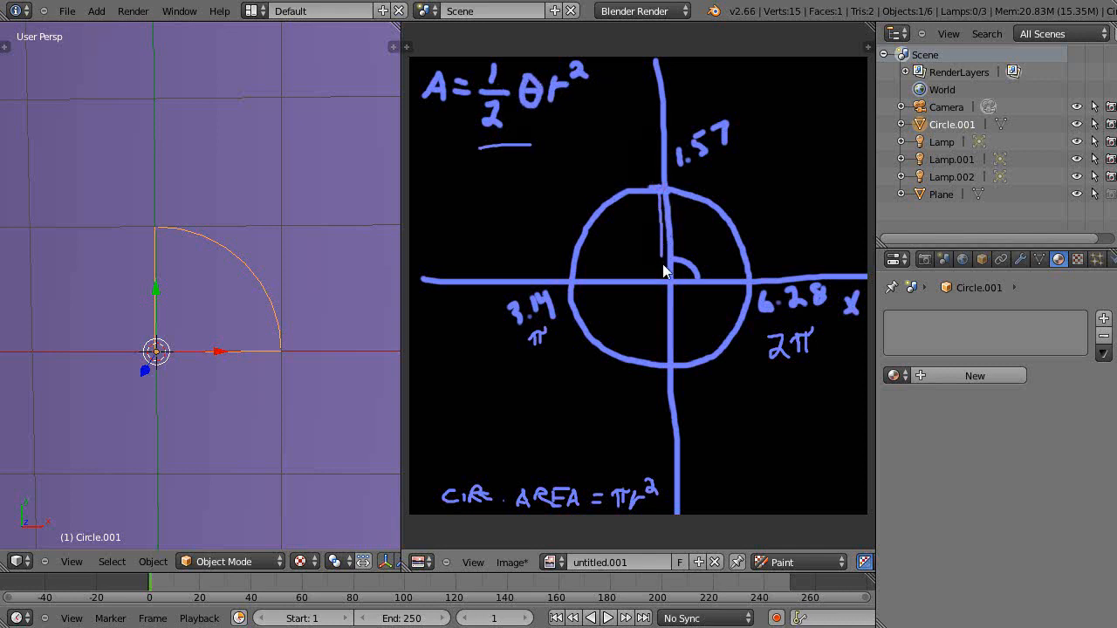
Draw several radius lines fanning from the centre across the circle's upper-left quarter.
{"action": "left_click_drag", "start_coordinate": [602, 207], "coordinate": [663, 275]}
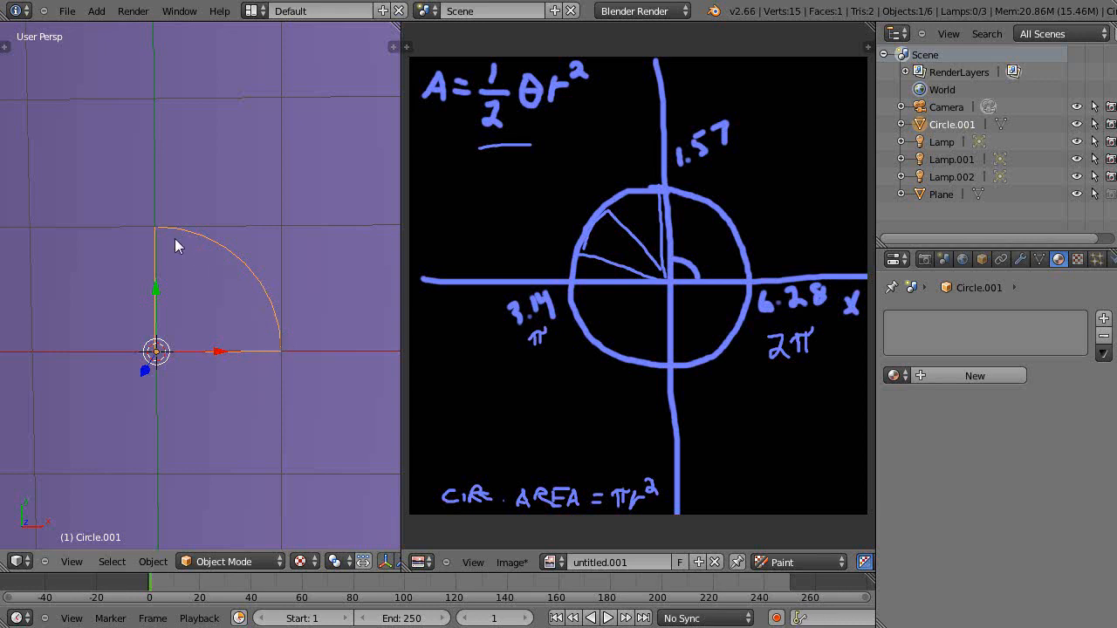
{"action": "mouse_move", "coordinate": [284, 351]}
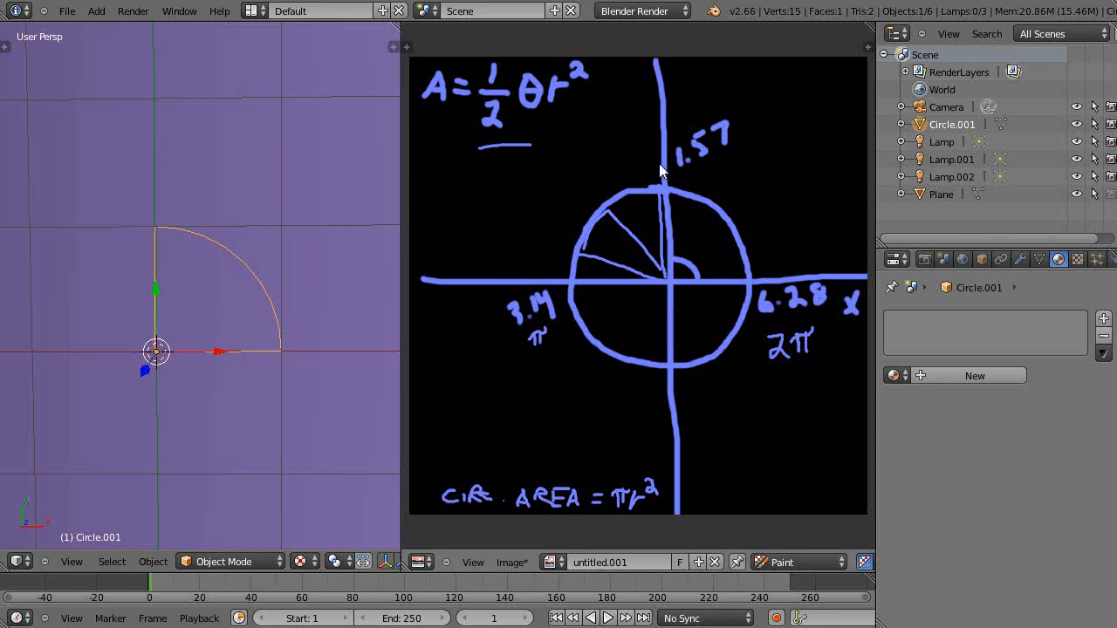
{"action": "mouse_move", "coordinate": [711, 148]}
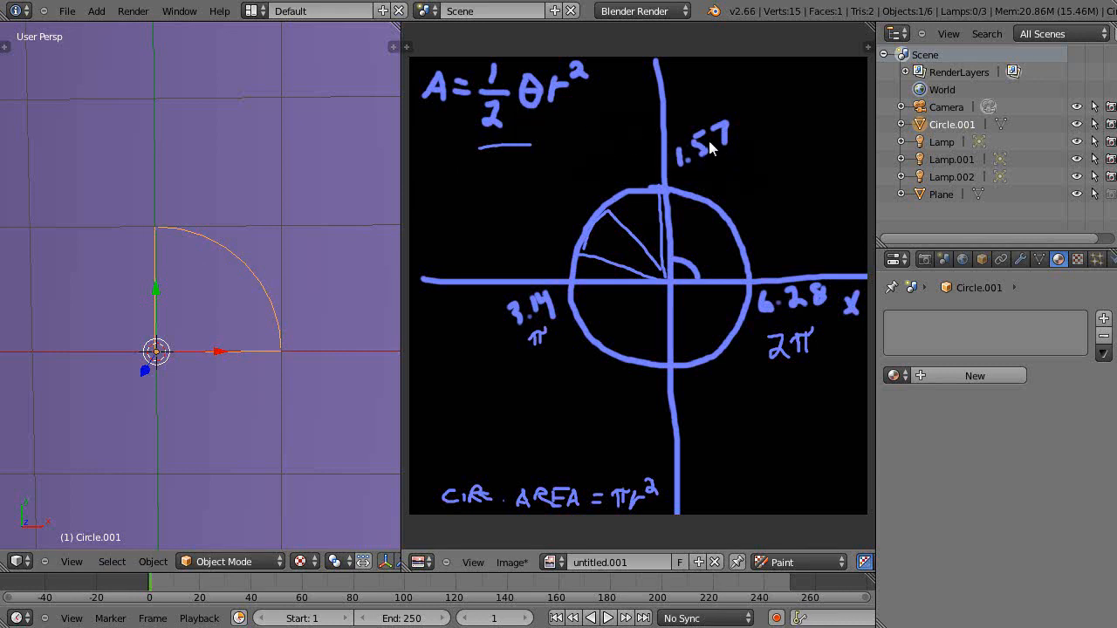
{"action": "mouse_move", "coordinate": [281, 365]}
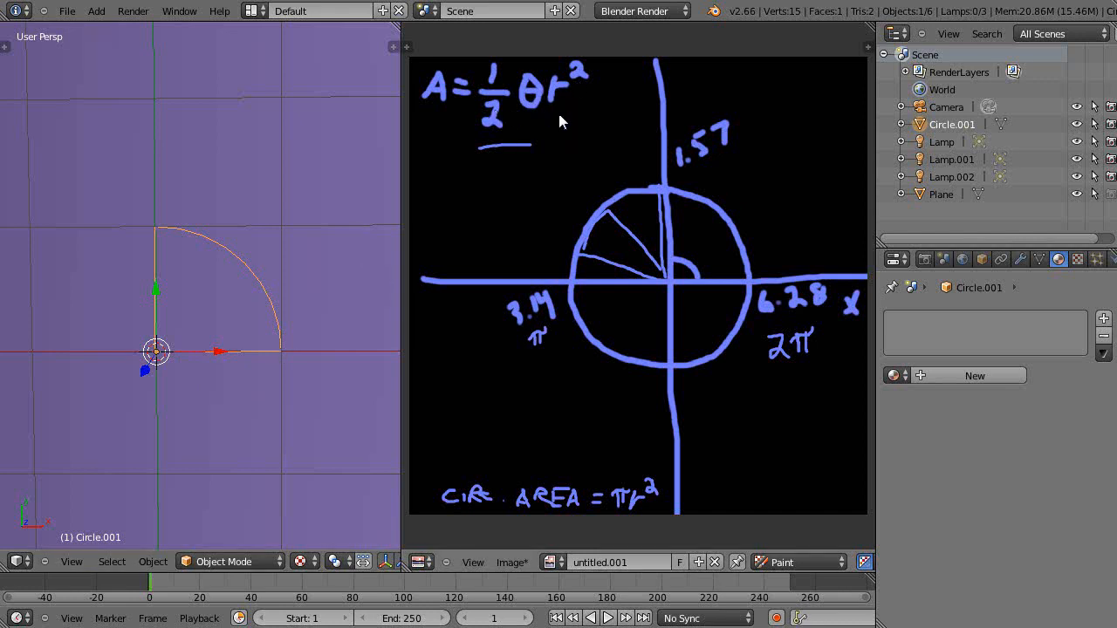
{"action": "mouse_move", "coordinate": [705, 159]}
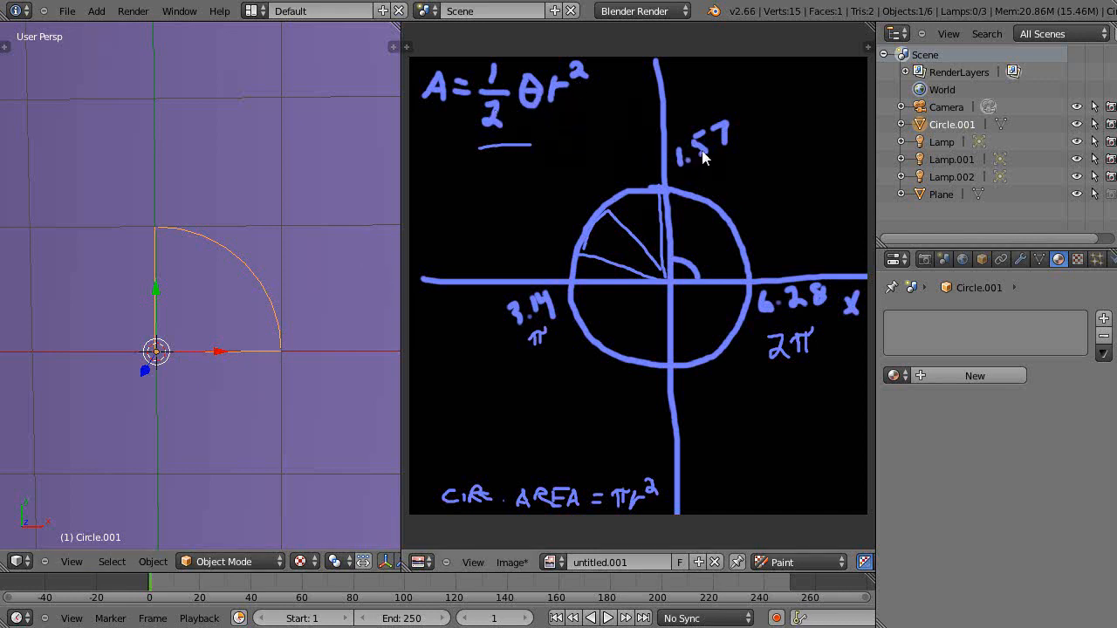
{"action": "mouse_move", "coordinate": [728, 150]}
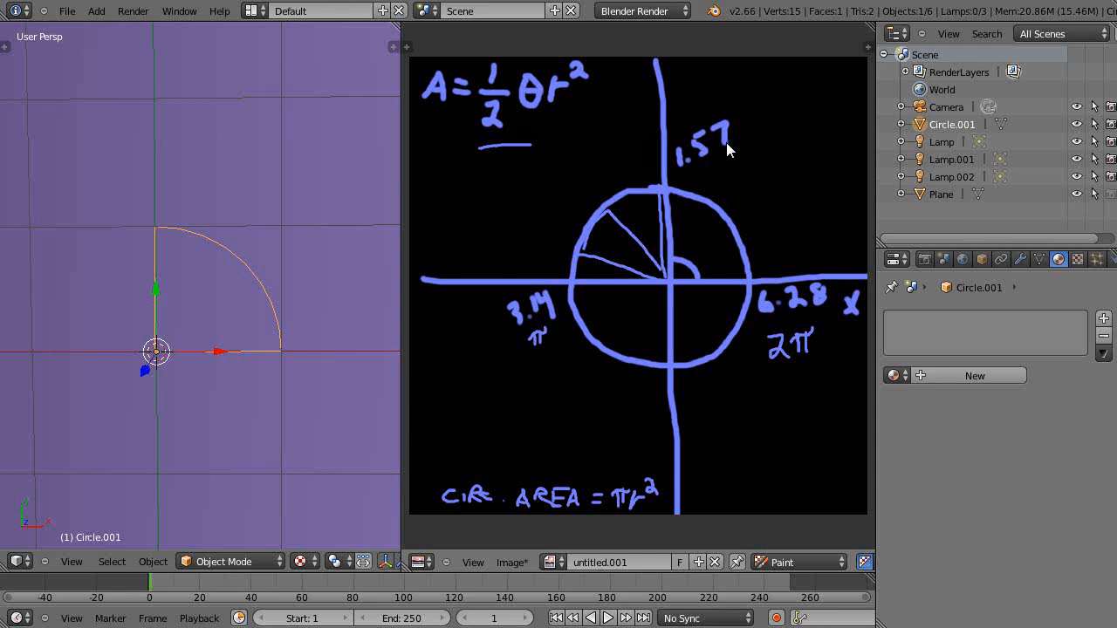
{"action": "mouse_move", "coordinate": [606, 190]}
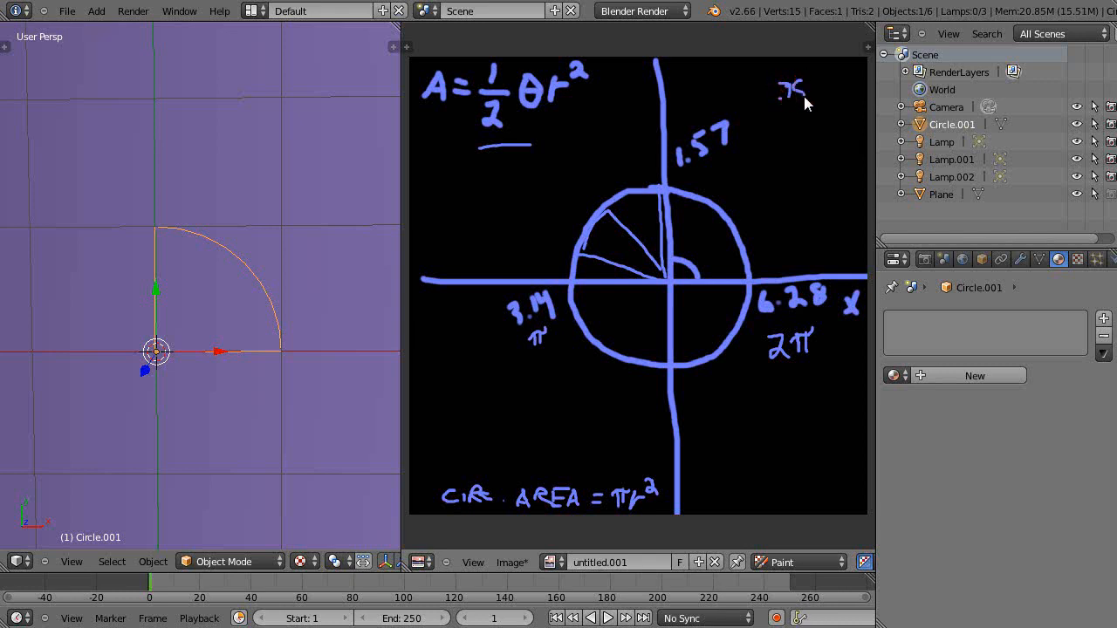
Handwrite .785 near the top right of the canvas beside the 1.57 label.
{"action": "left_click", "coordinate": [798, 94]}
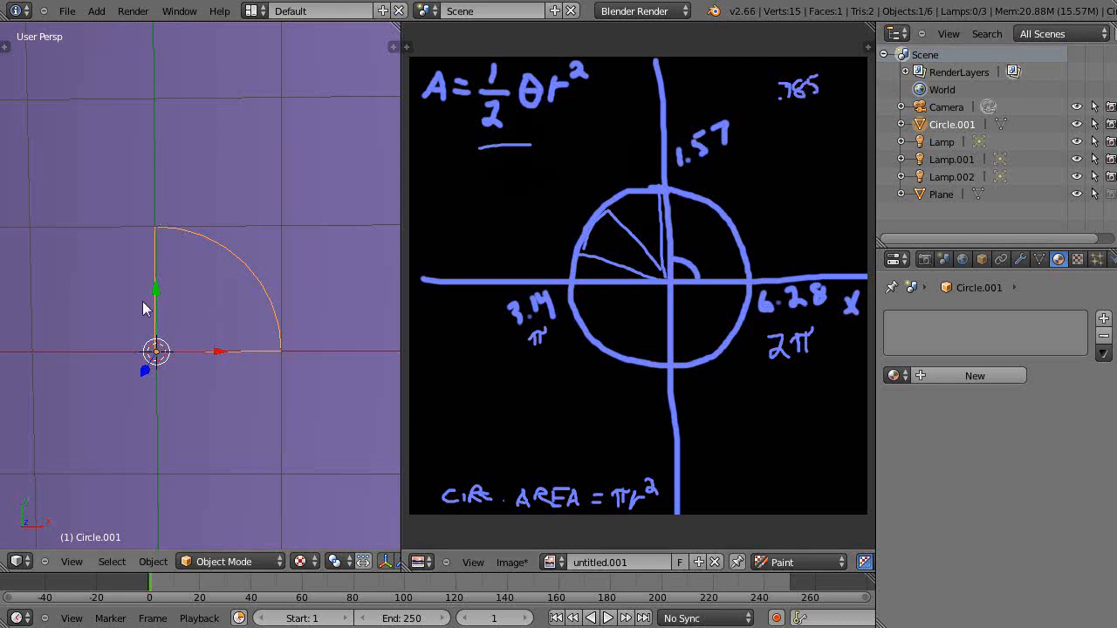
{"action": "mouse_move", "coordinate": [556, 75]}
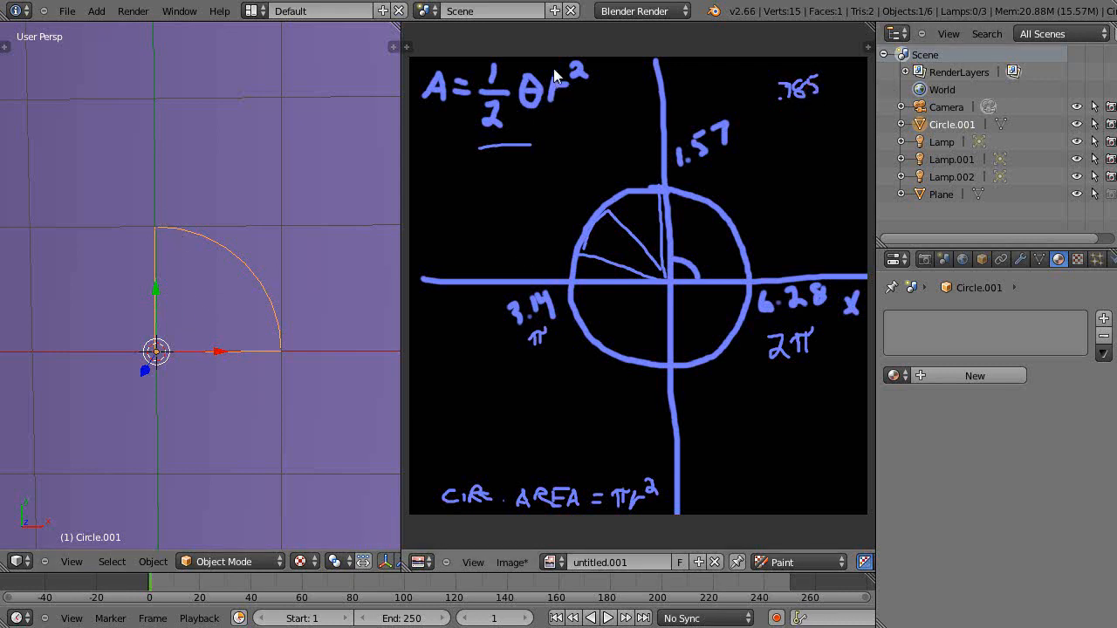
{"action": "mouse_move", "coordinate": [148, 371]}
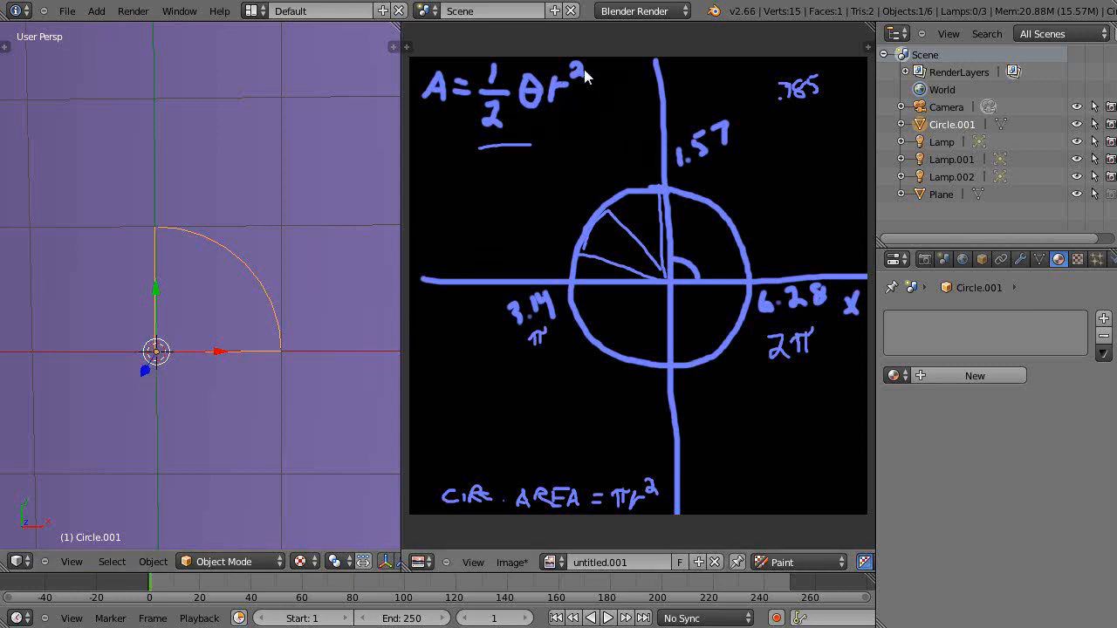
{"action": "mouse_move", "coordinate": [803, 153]}
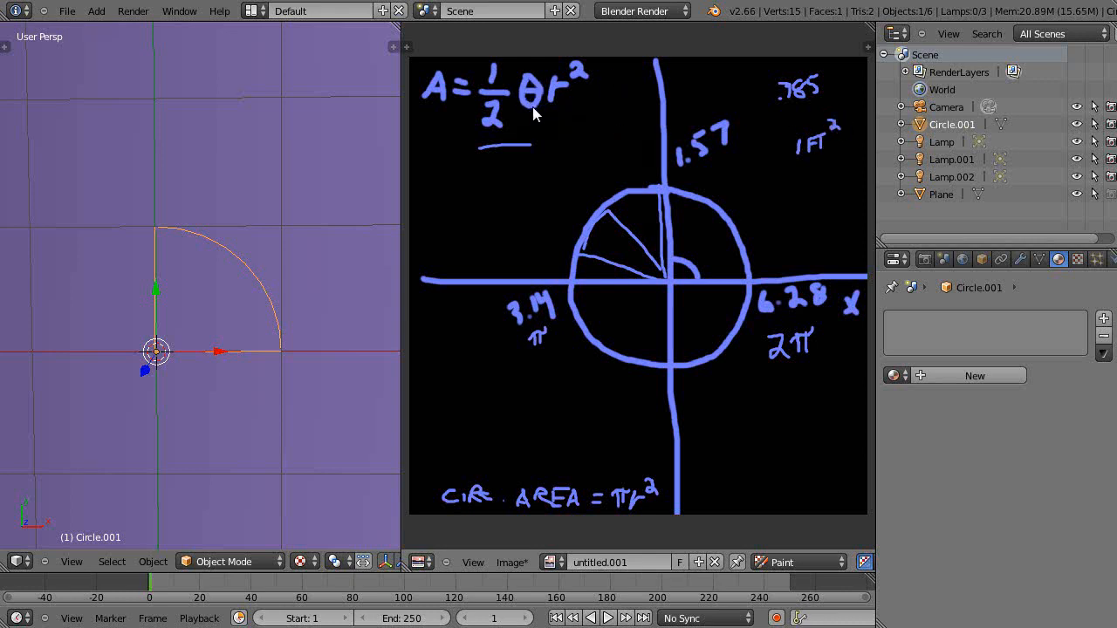
{"action": "mouse_move", "coordinate": [500, 80]}
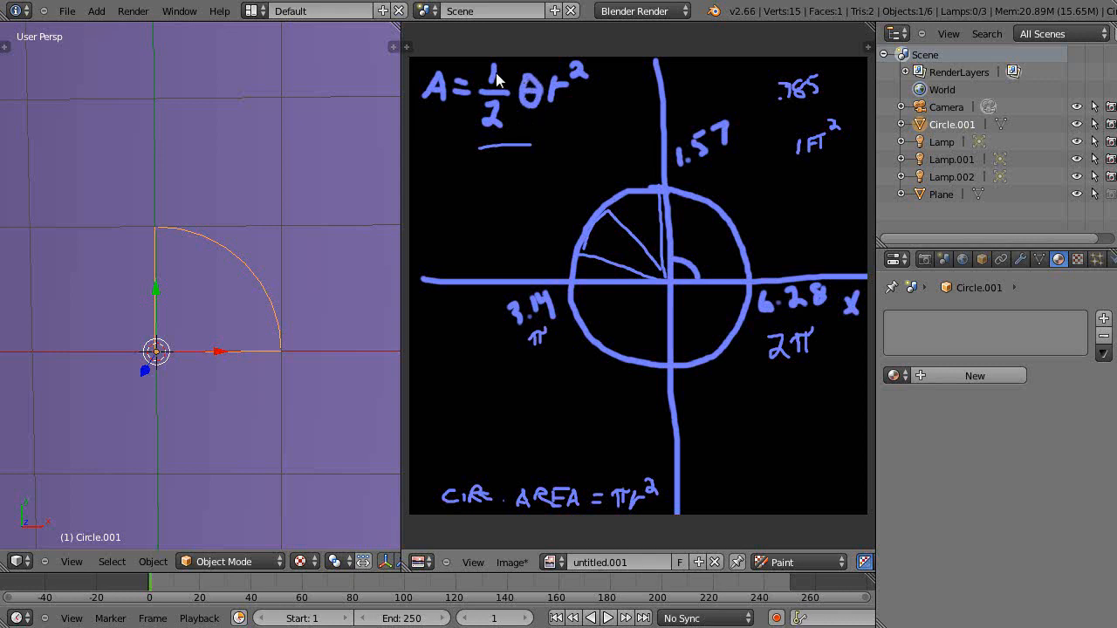
{"action": "mouse_move", "coordinate": [563, 94]}
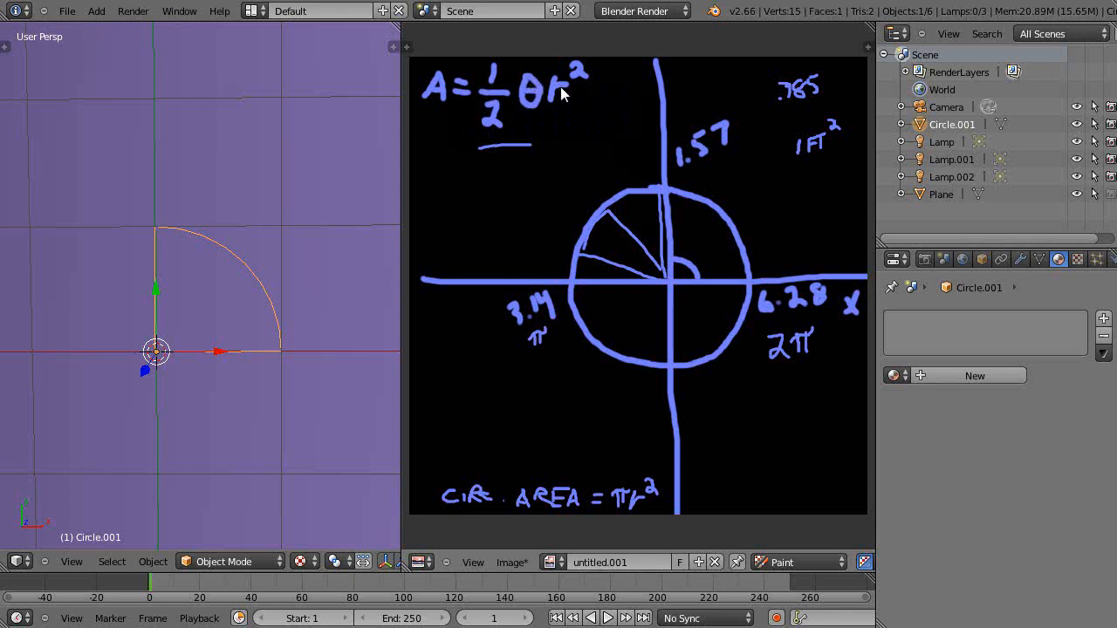
{"action": "mouse_move", "coordinate": [815, 94]}
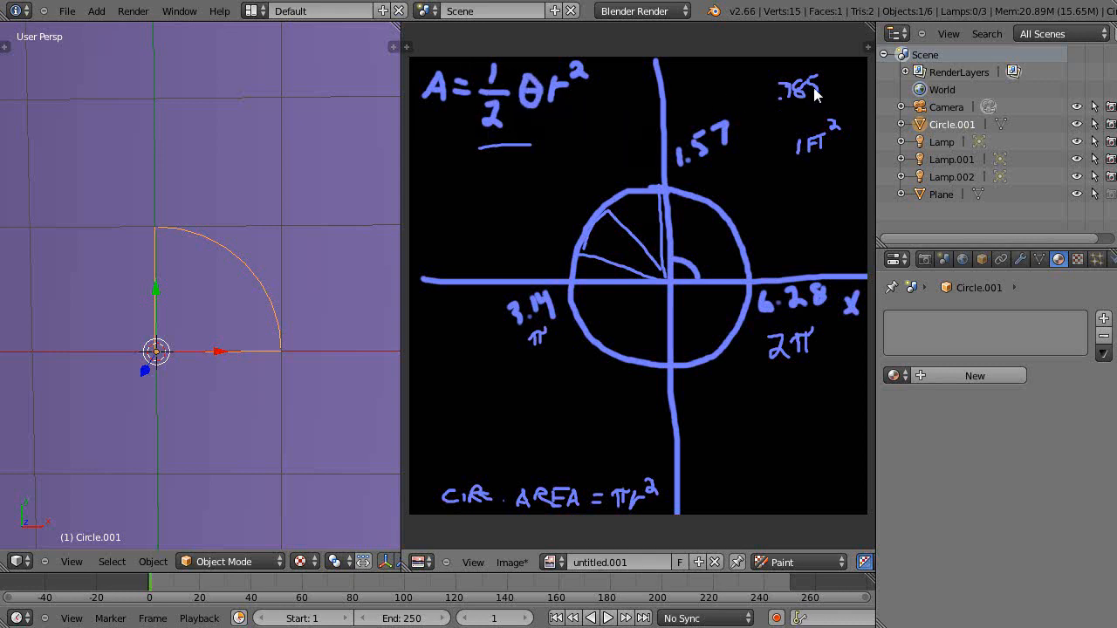
{"action": "mouse_move", "coordinate": [818, 148]}
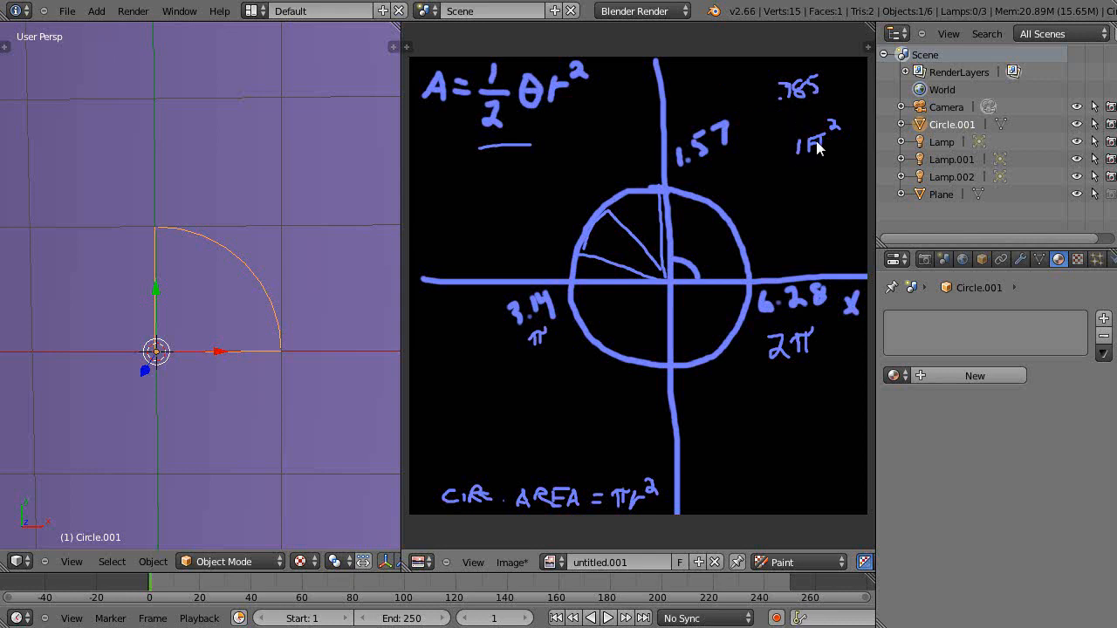
{"action": "mouse_move", "coordinate": [788, 220]}
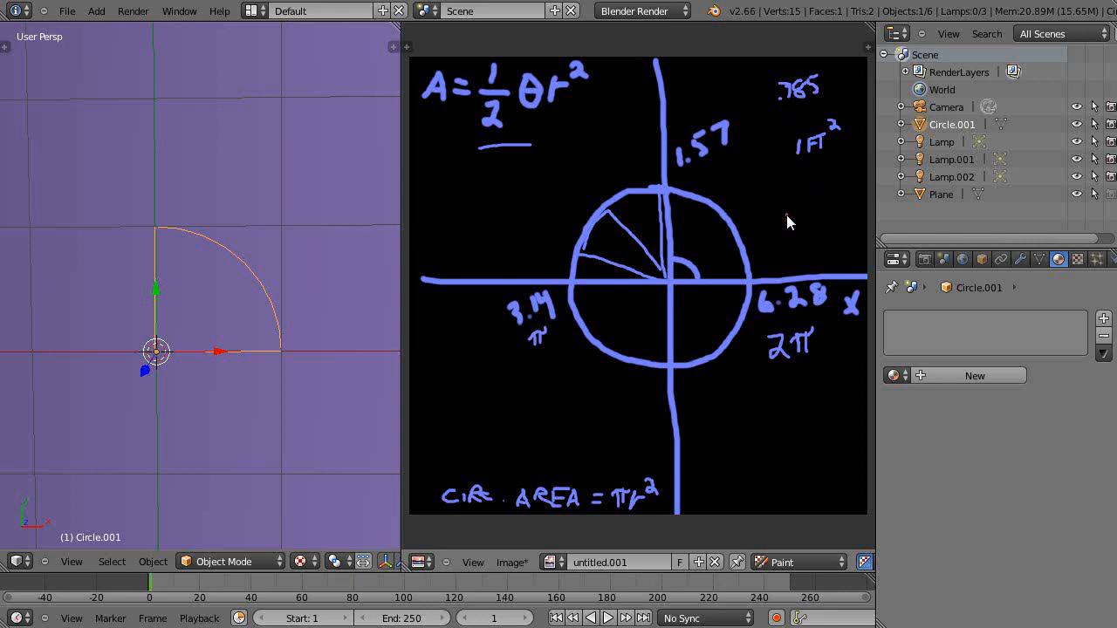
Handwrite 1 FT² and the result .785 FT² beneath the .785 note, with an underline.
{"action": "left_click", "coordinate": [796, 209]}
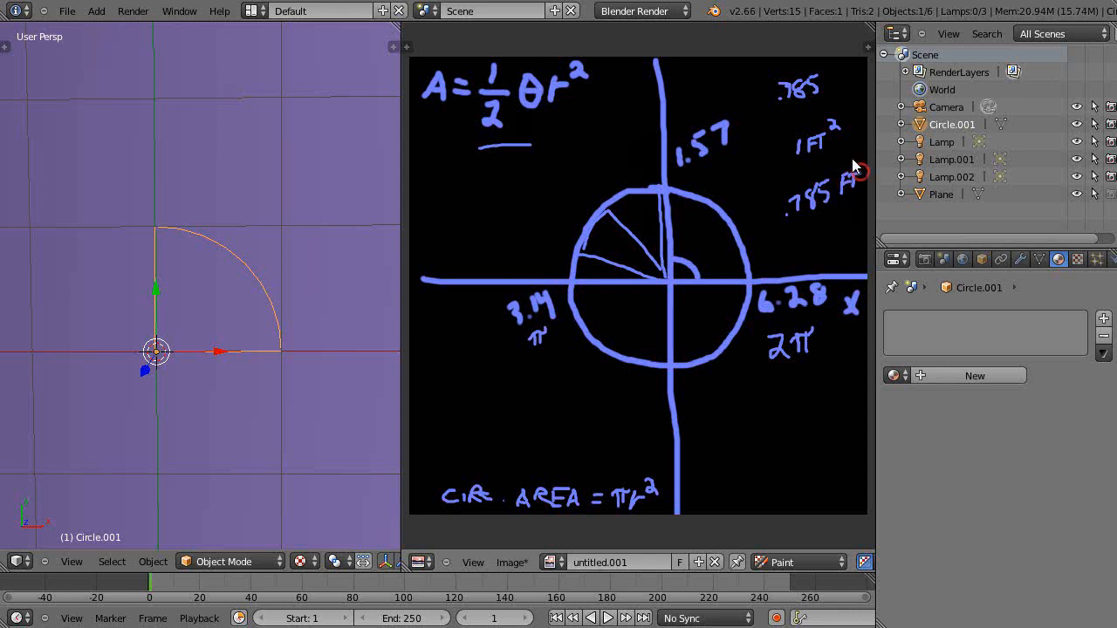
{"action": "mouse_move", "coordinate": [859, 172]}
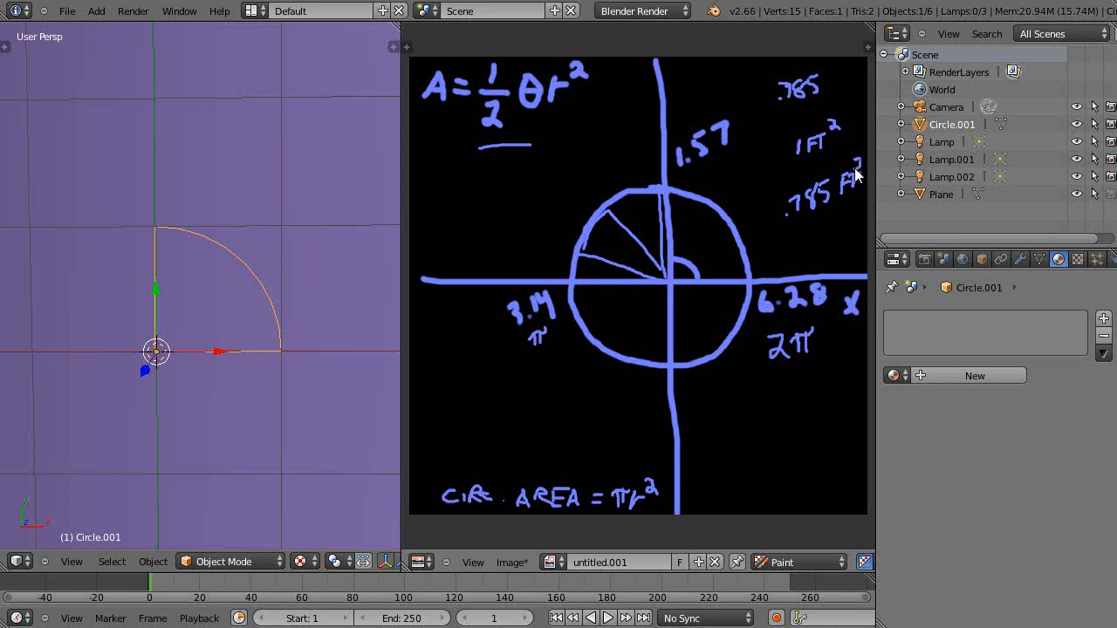
{"action": "mouse_move", "coordinate": [783, 285]}
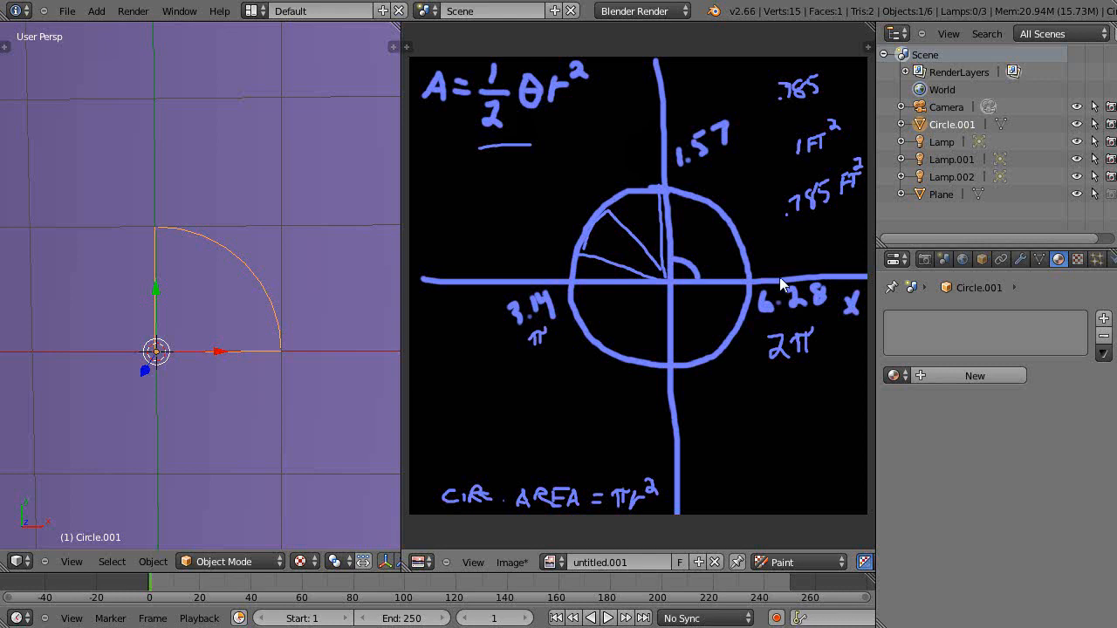
{"action": "mouse_move", "coordinate": [775, 268]}
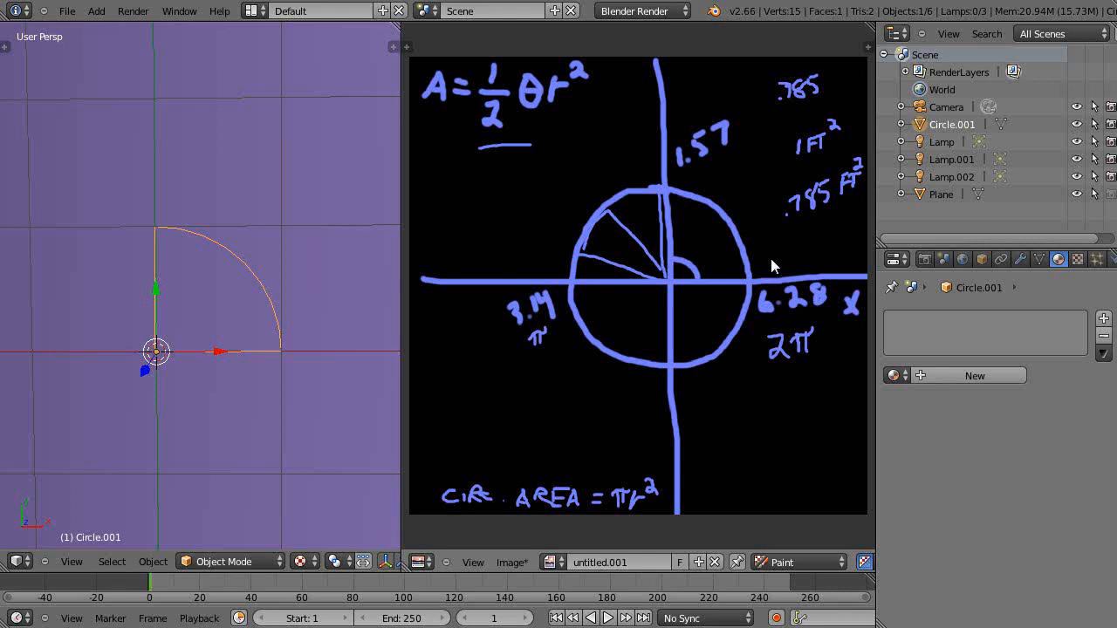
{"action": "mouse_move", "coordinate": [855, 205]}
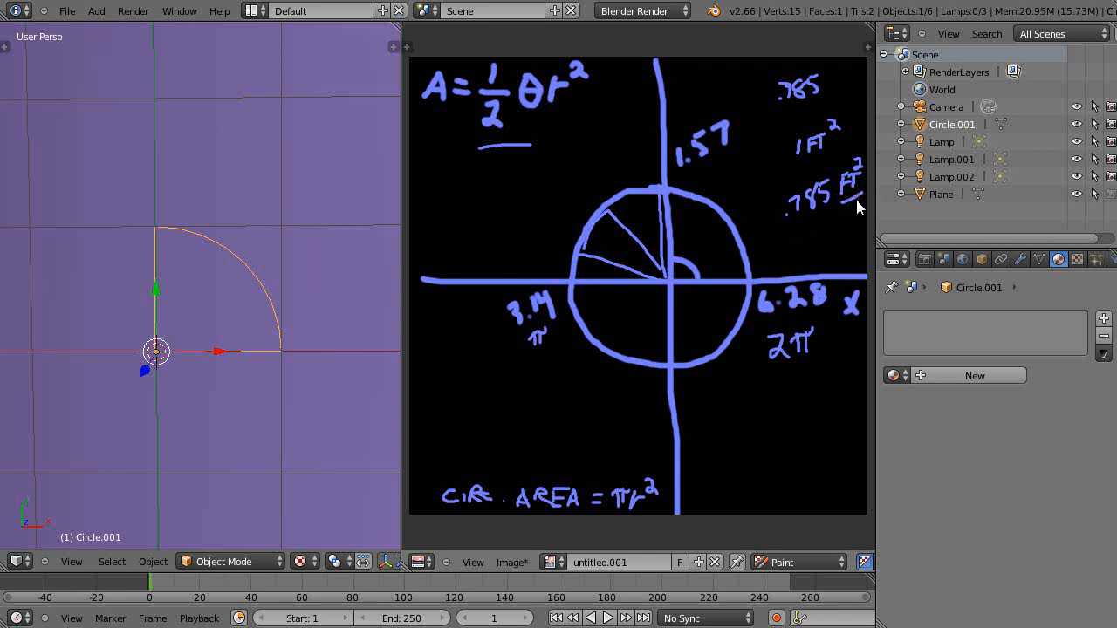
{"action": "mouse_move", "coordinate": [798, 215]}
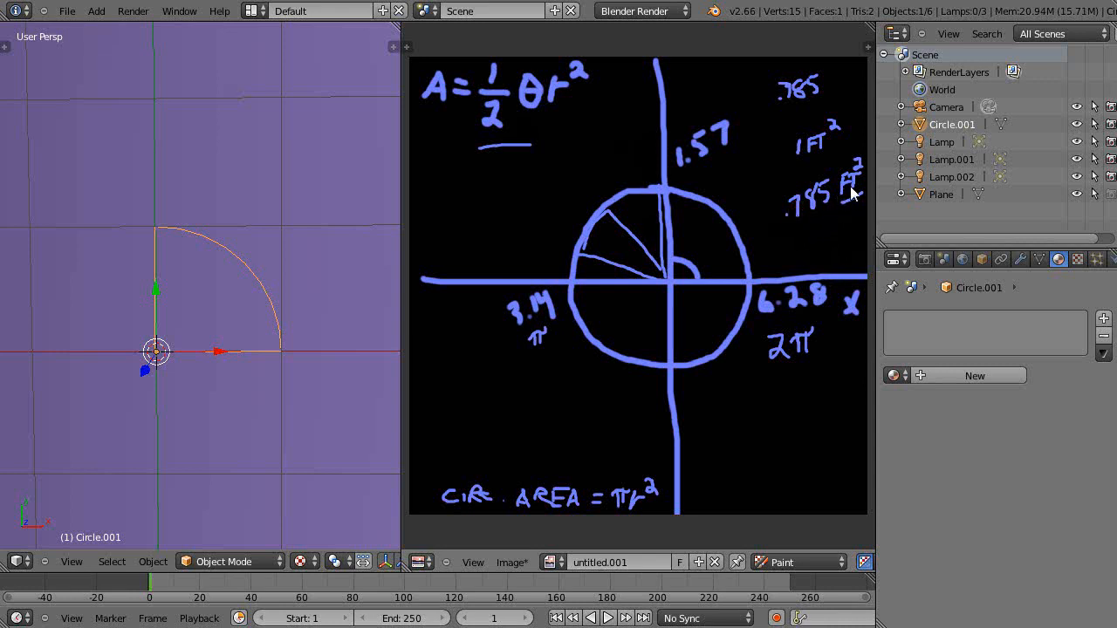
{"action": "mouse_move", "coordinate": [266, 362]}
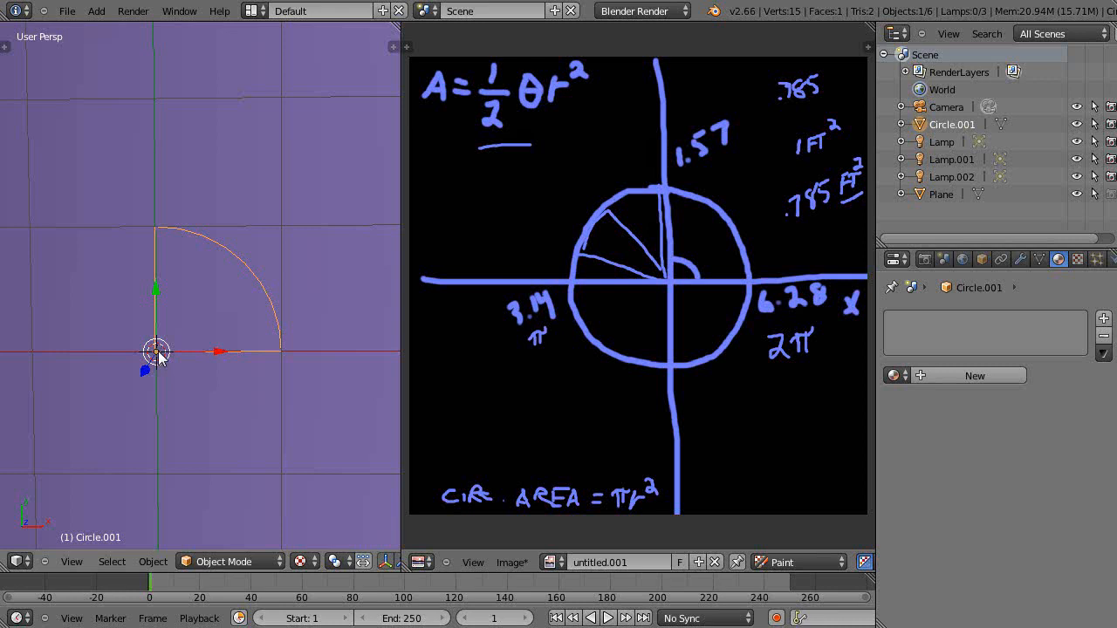
{"action": "mouse_move", "coordinate": [293, 367]}
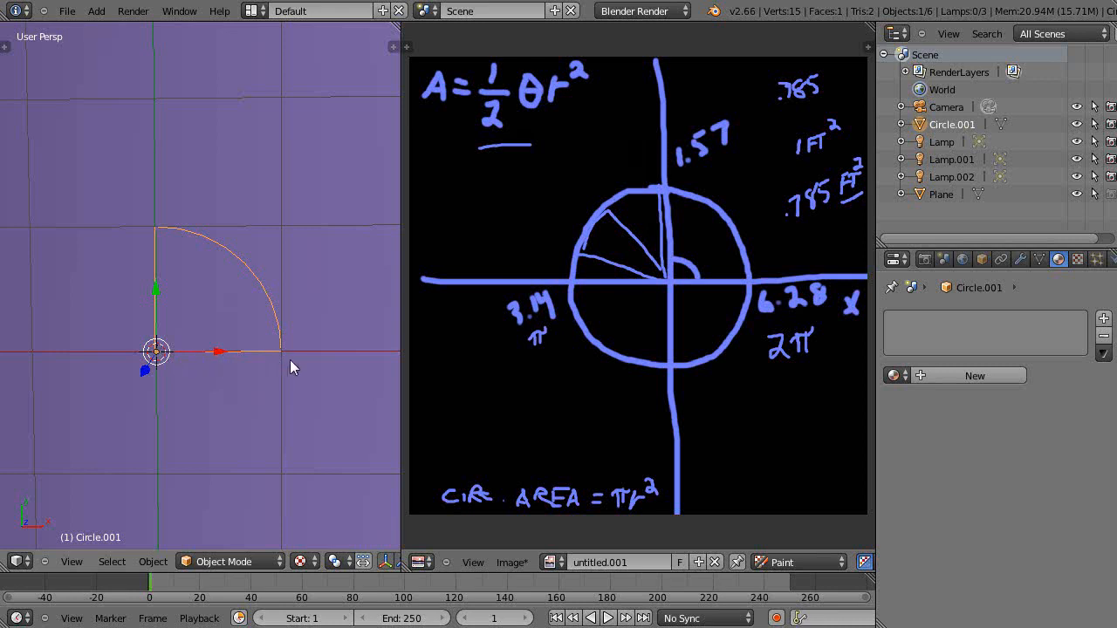
{"action": "mouse_move", "coordinate": [1078, 611]}
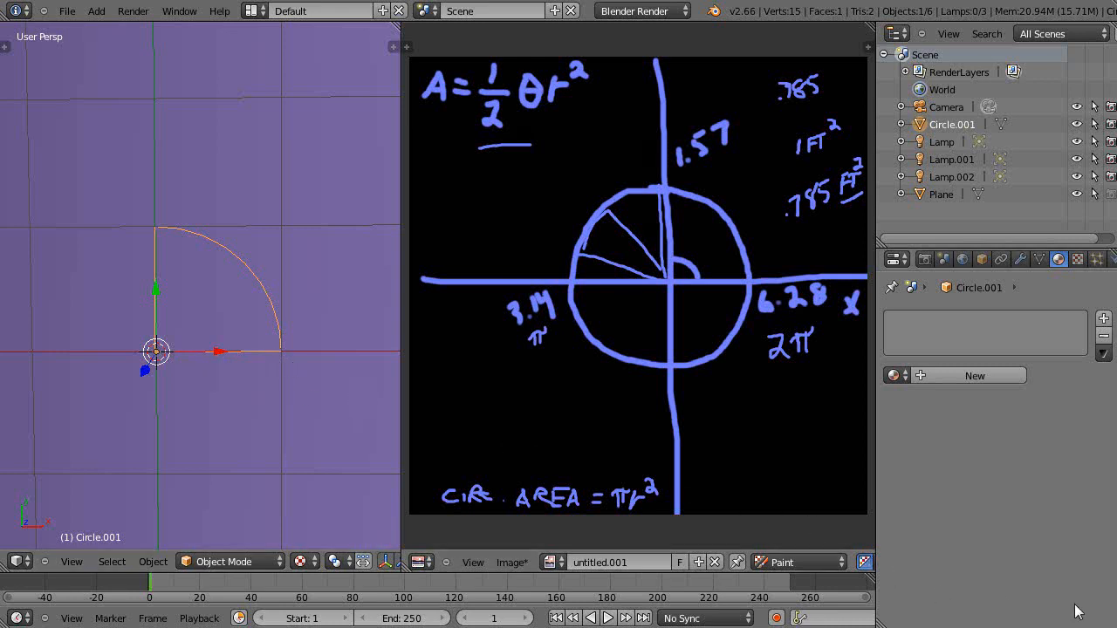